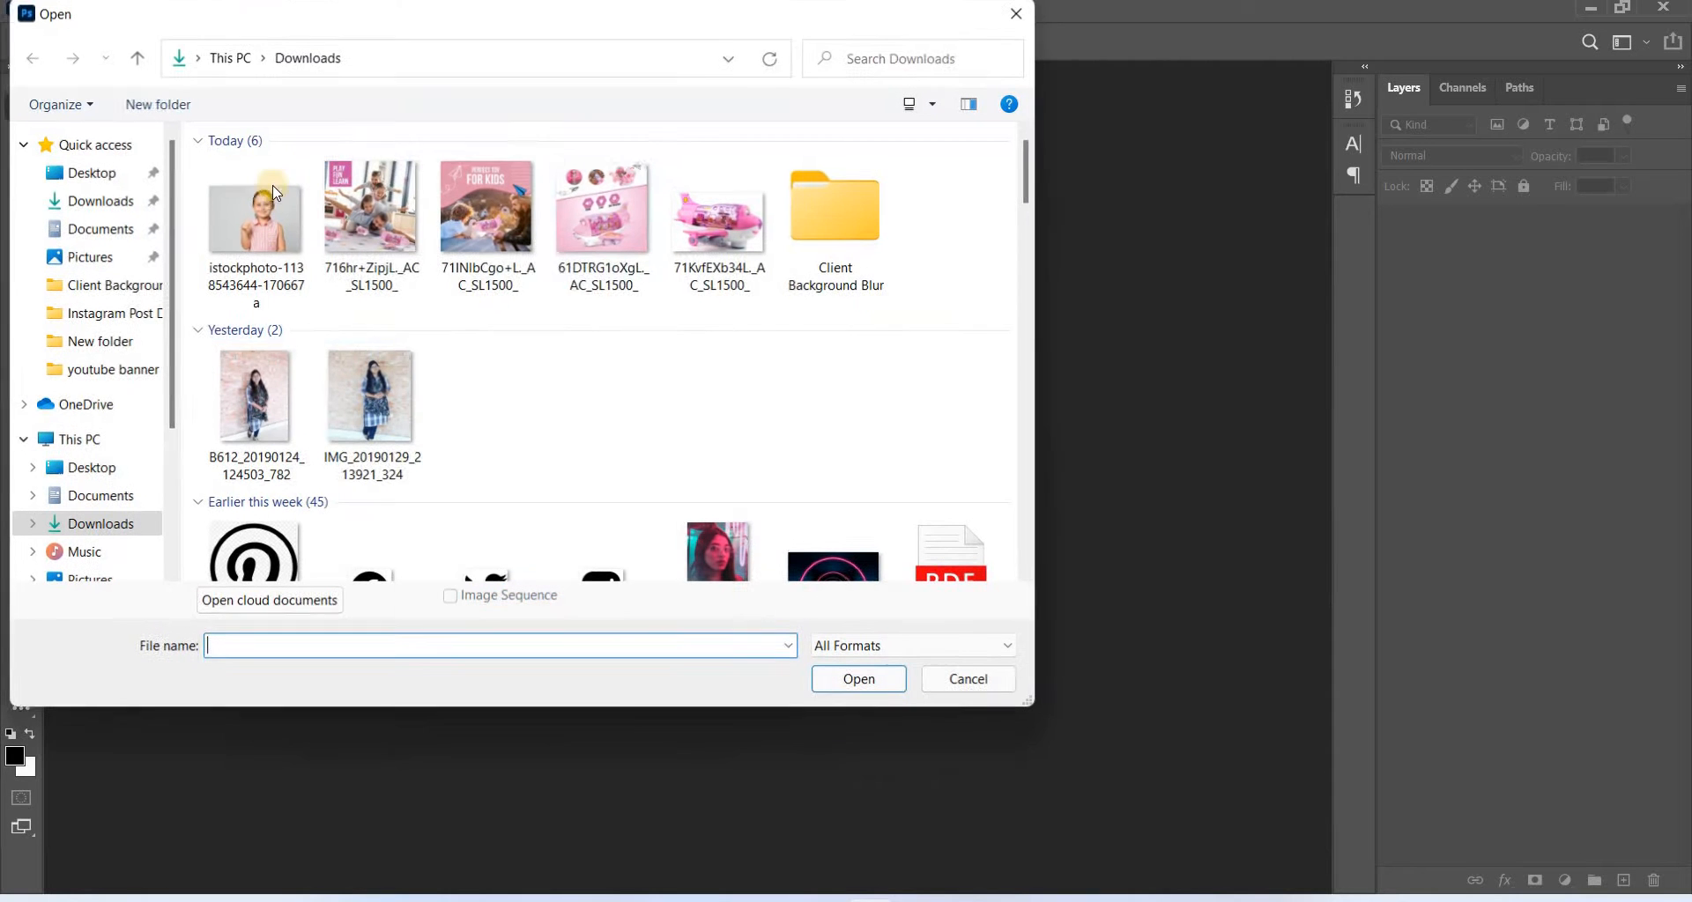
Open the istockphoto image of the smiling girl from Downloads as a 487 × 354 px document
click(255, 208)
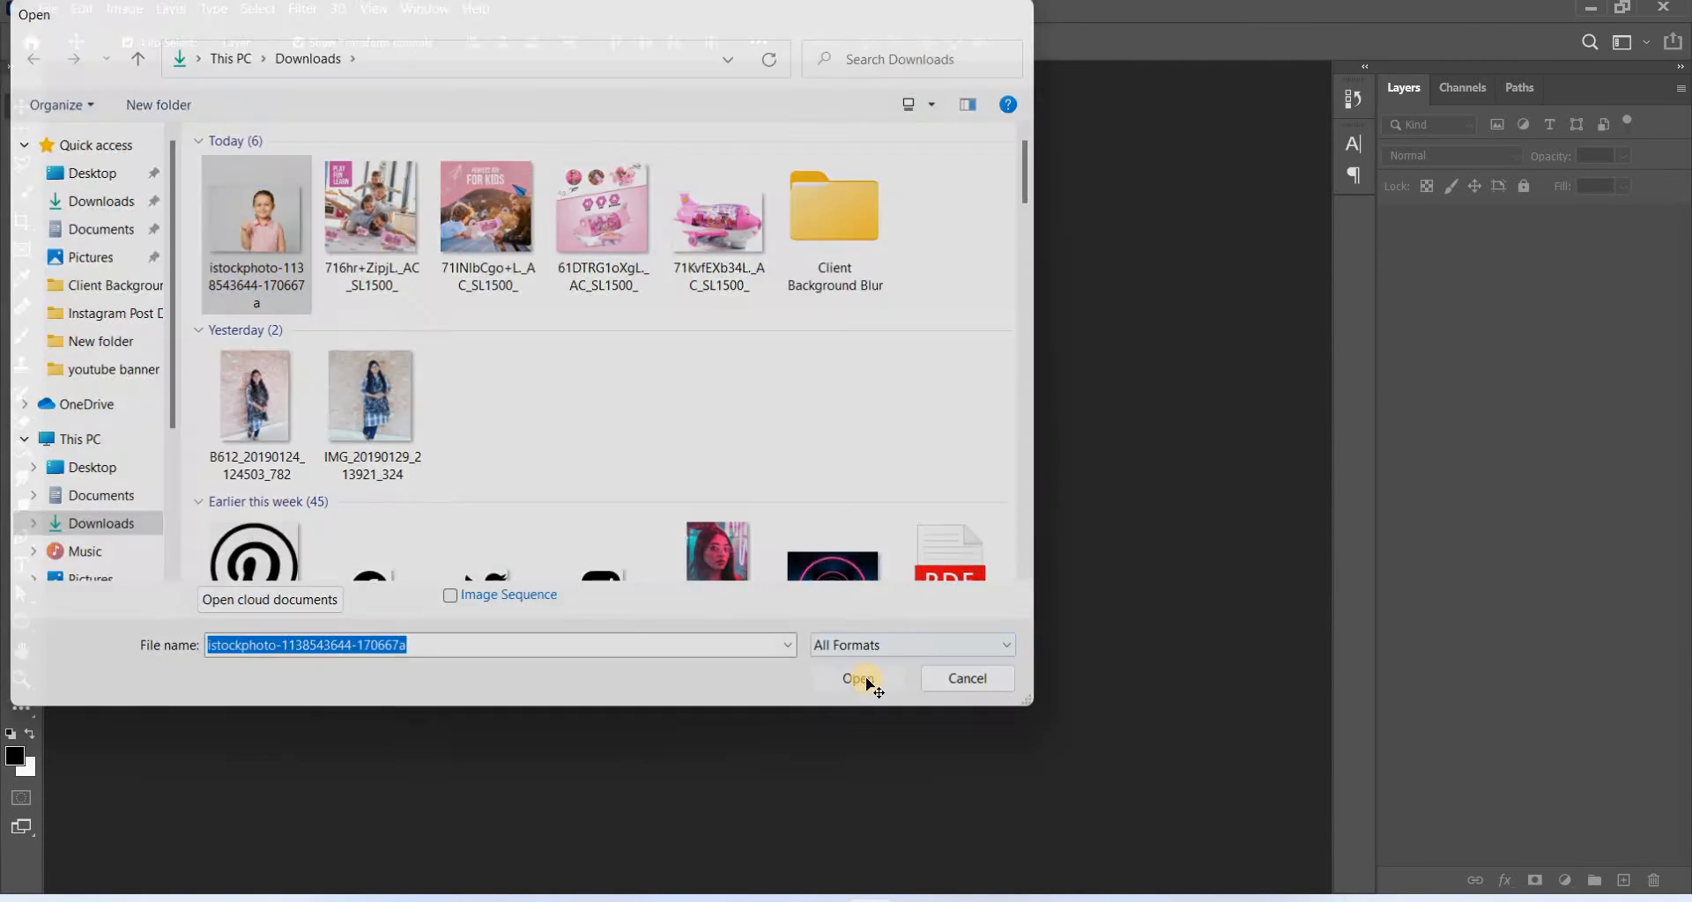
click(855, 678)
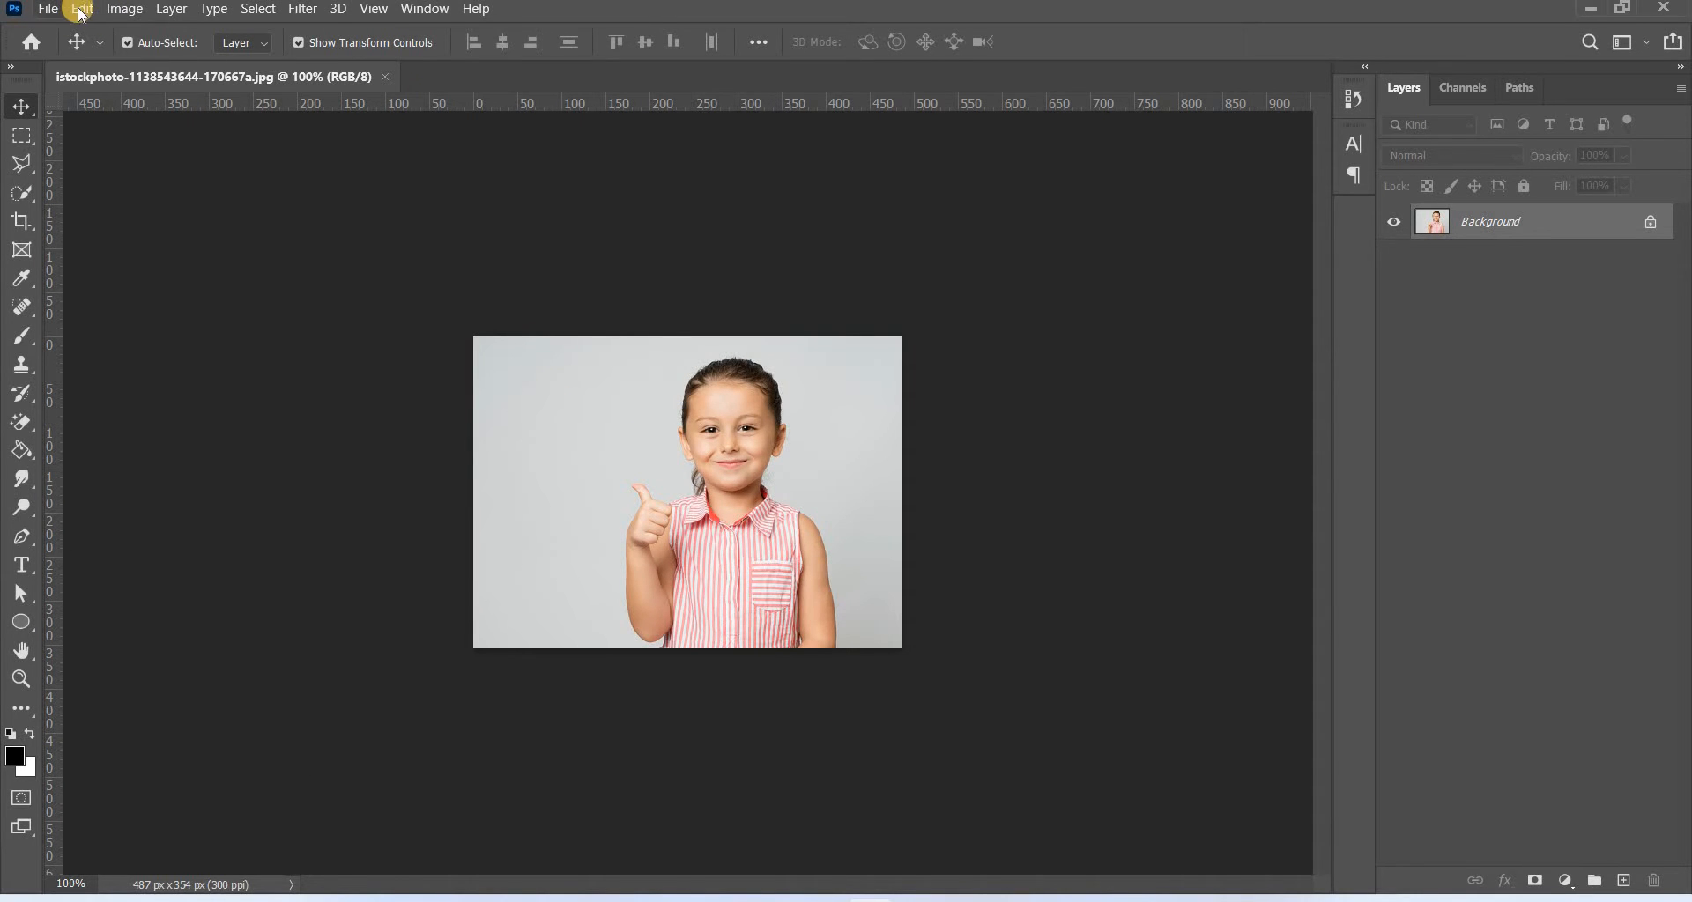
Enable Preserve Details 2.0 Upscale in Technology Previews preferences and confirm with OK
click(79, 9)
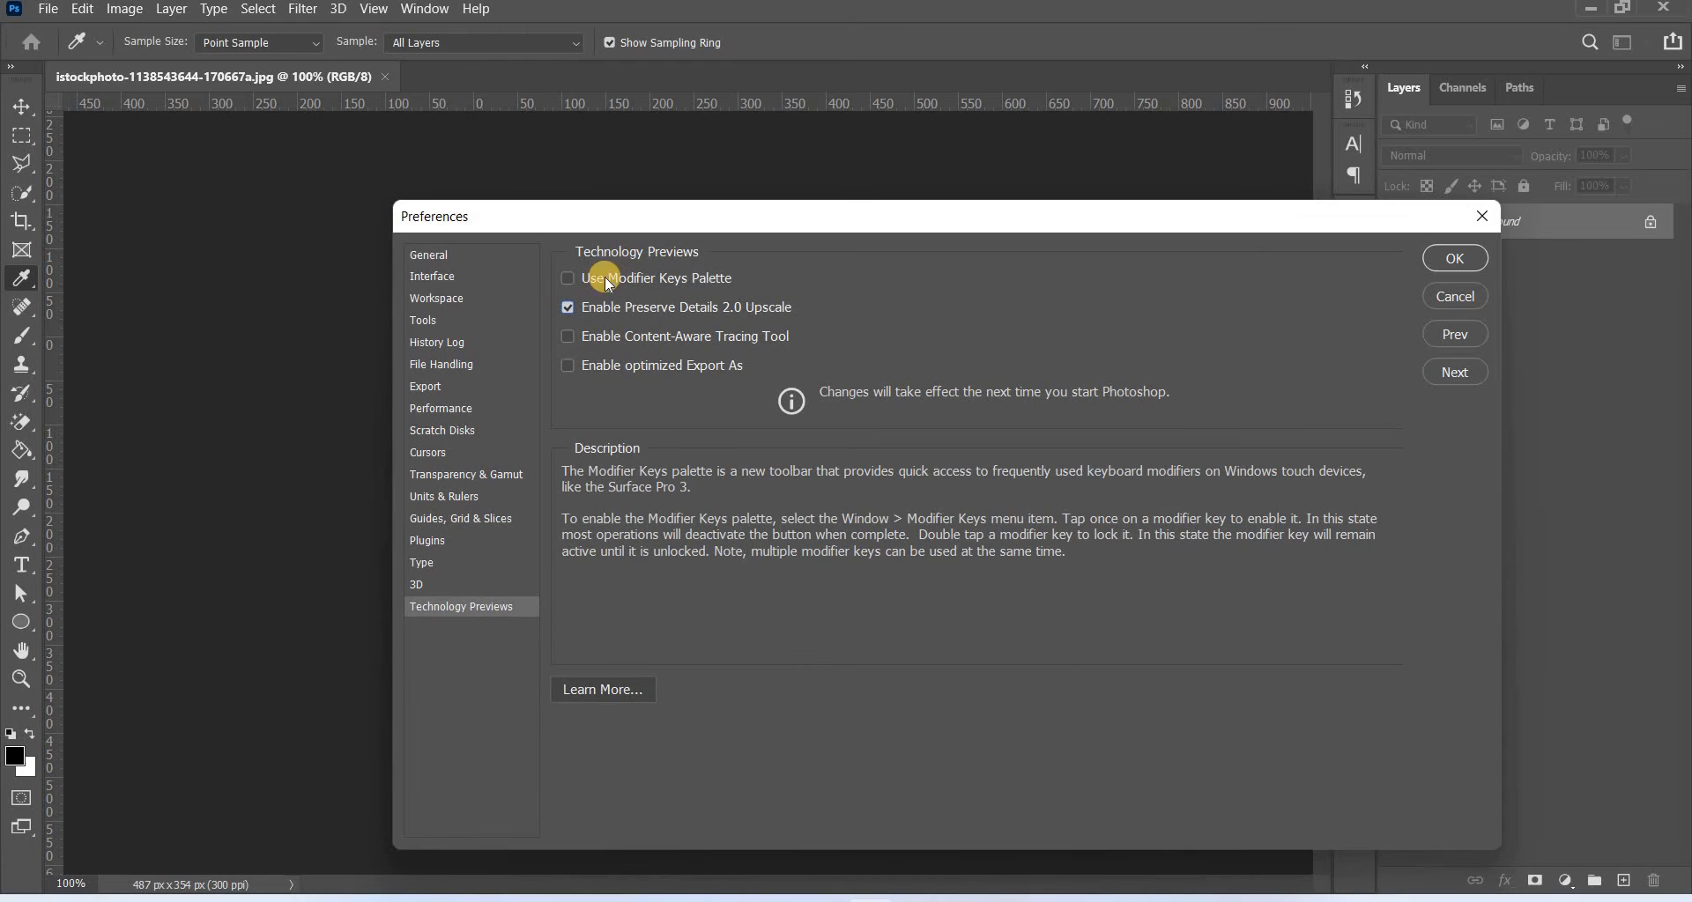
click(1453, 257)
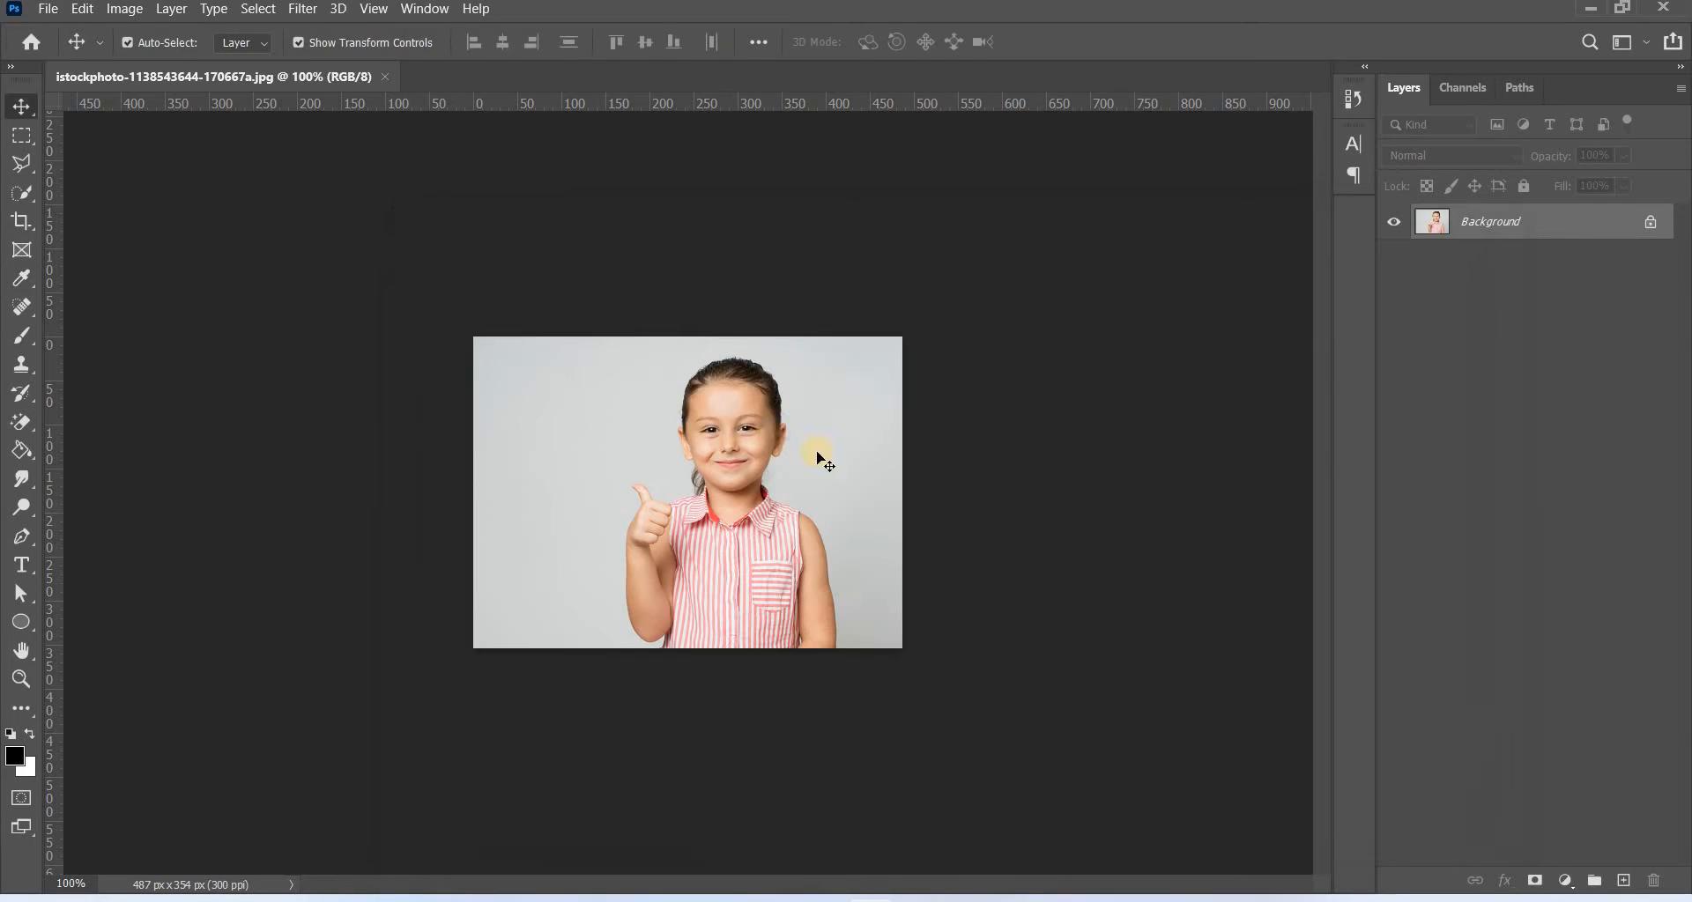
In Image Size, switch units to pixels and enter a width of 4000, giving 4000 × 2908 px
click(123, 9)
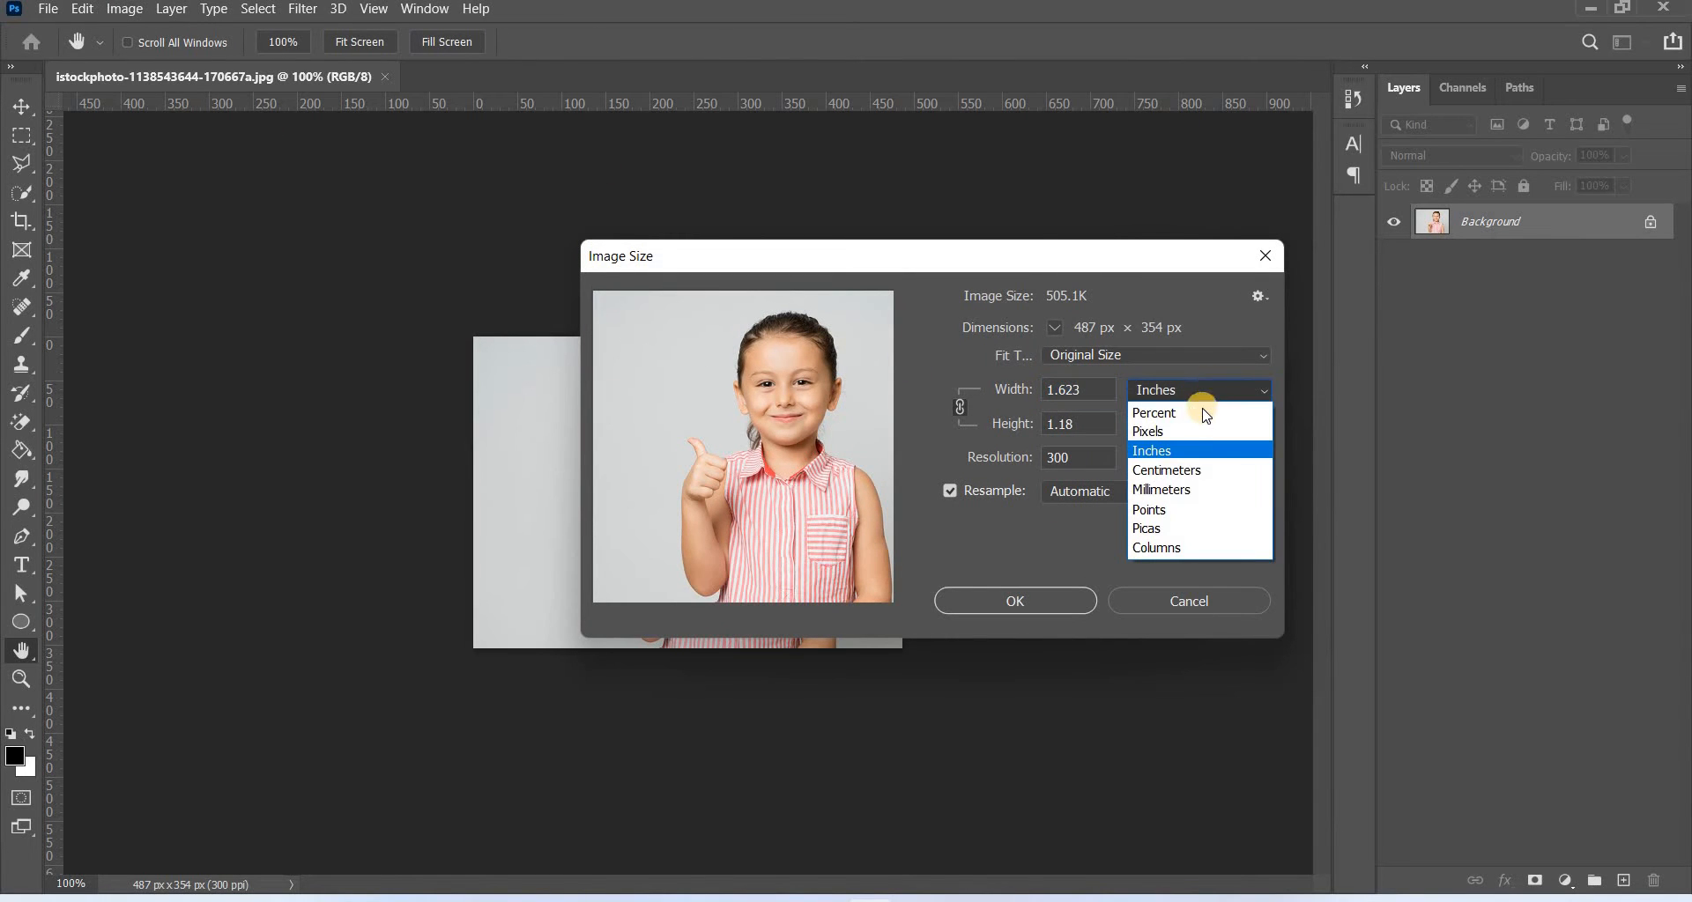
click(1147, 429)
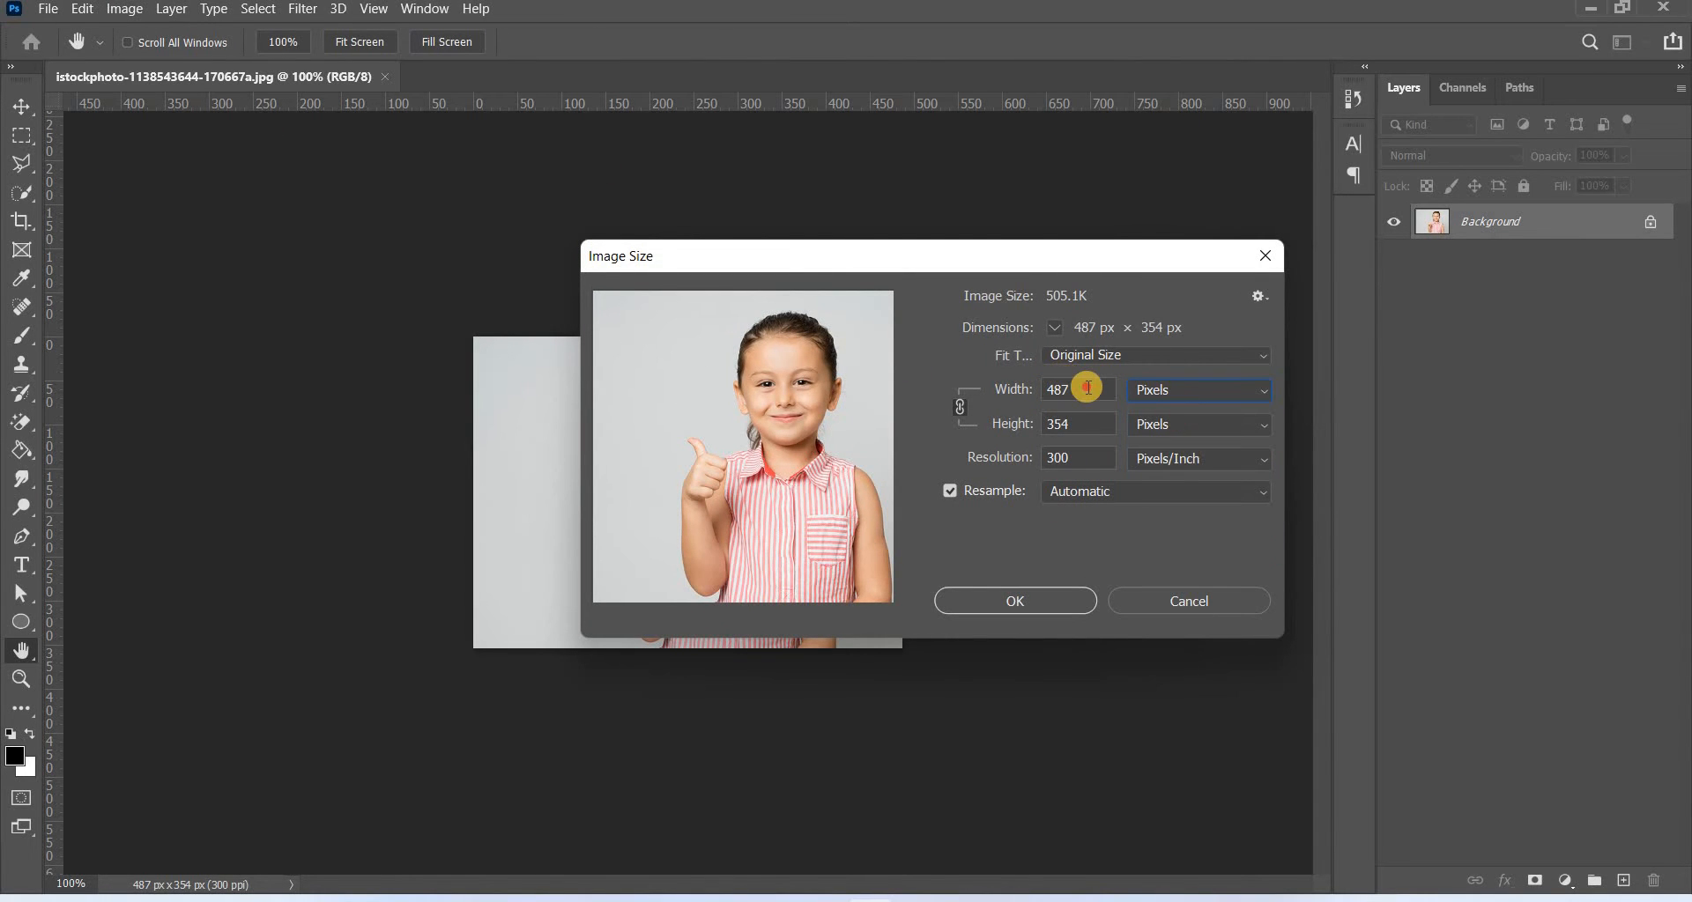
click(1074, 388)
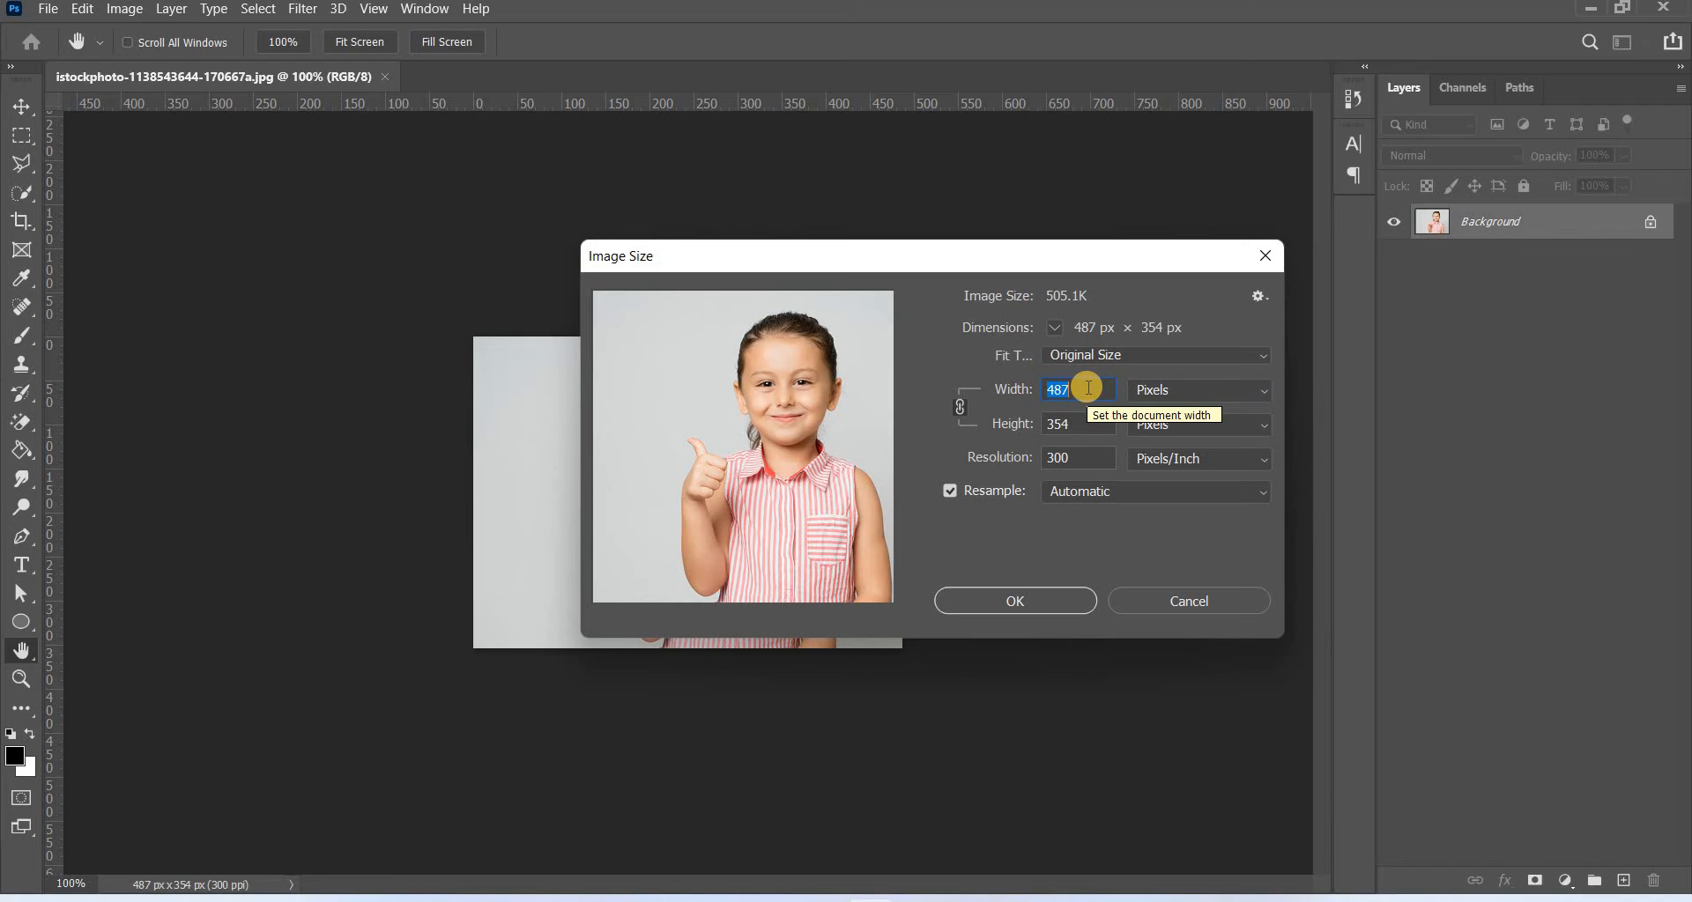
text(4)
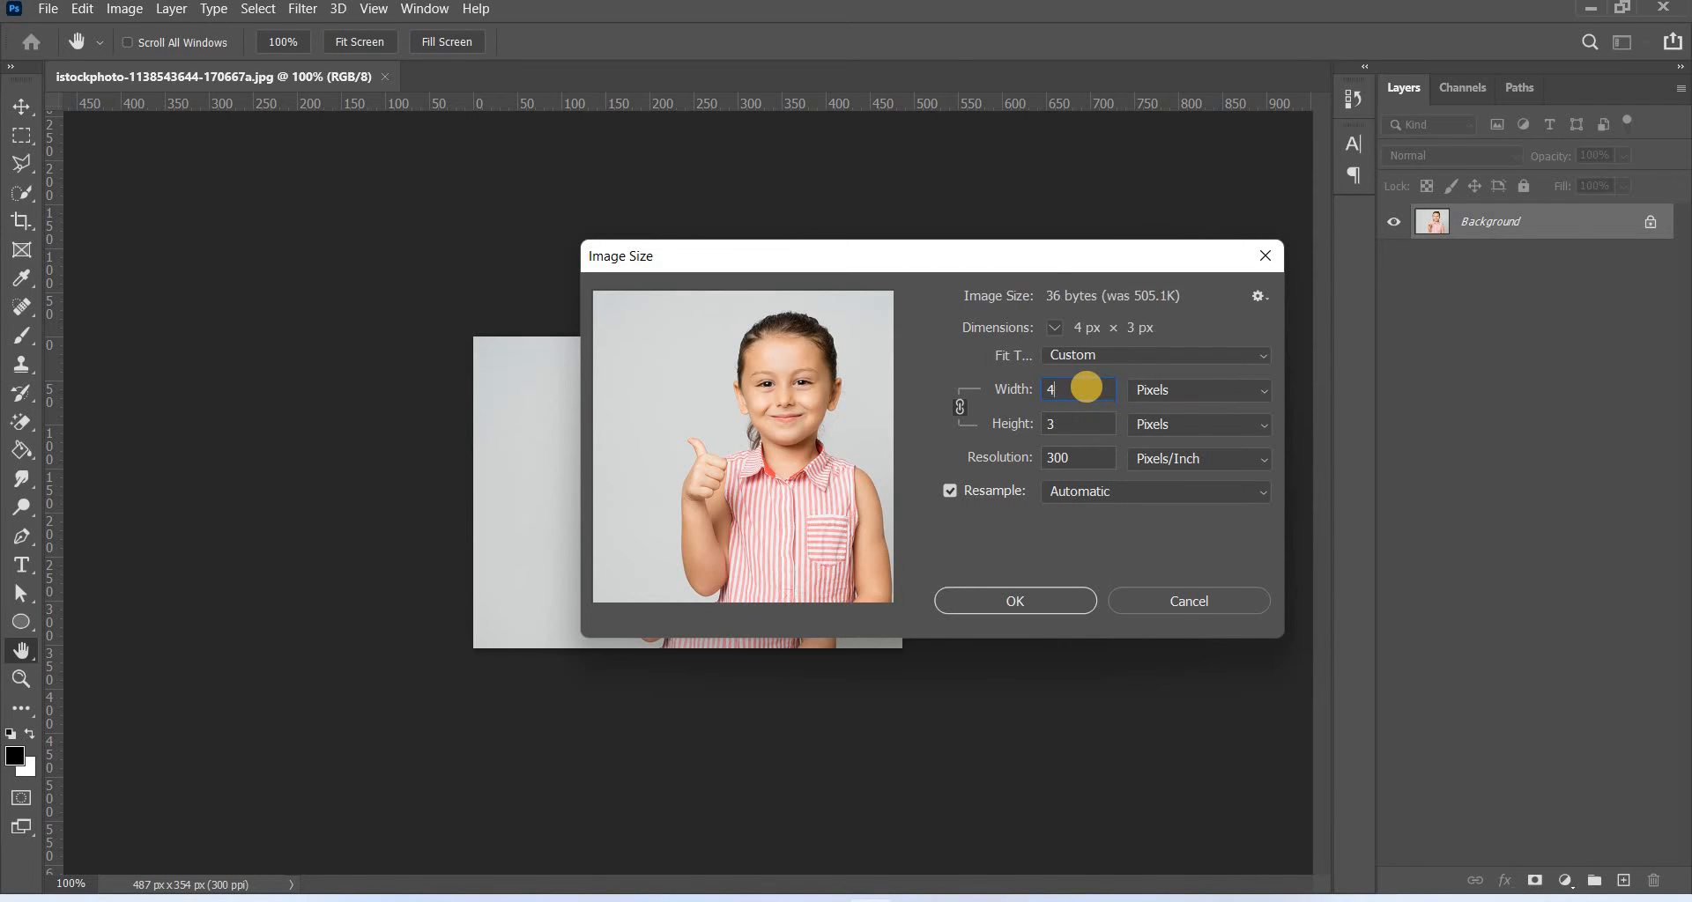
text(4000)
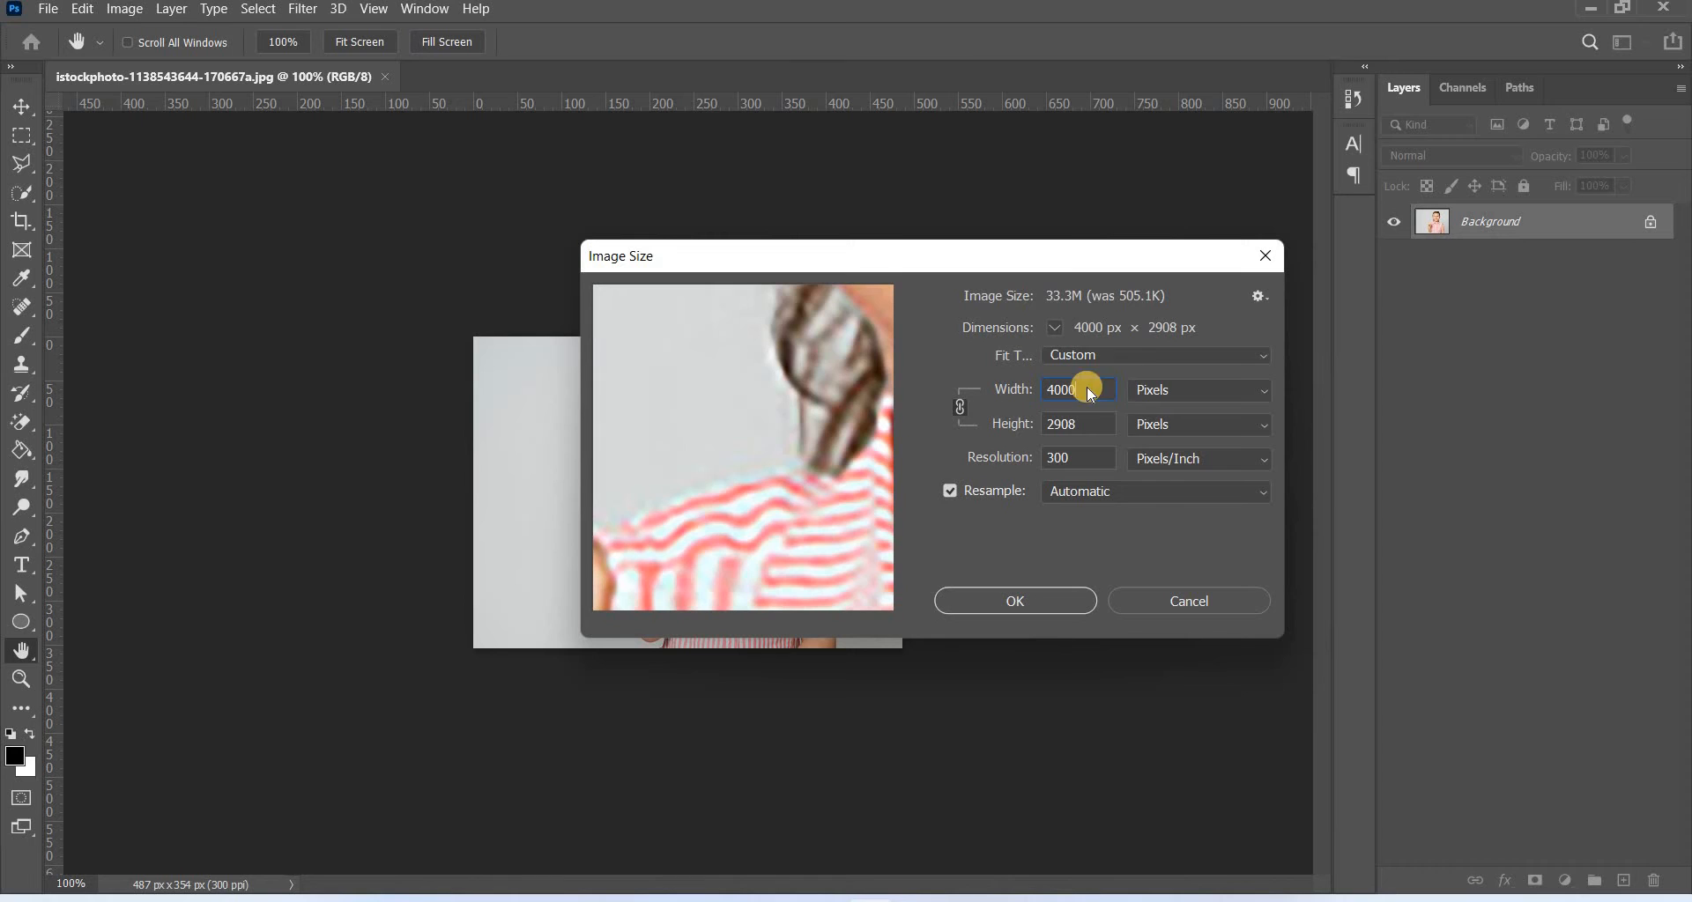
Resample with Preserve Details 2.0 at about 19% noise reduction and apply the 4000 px upscale
click(1152, 491)
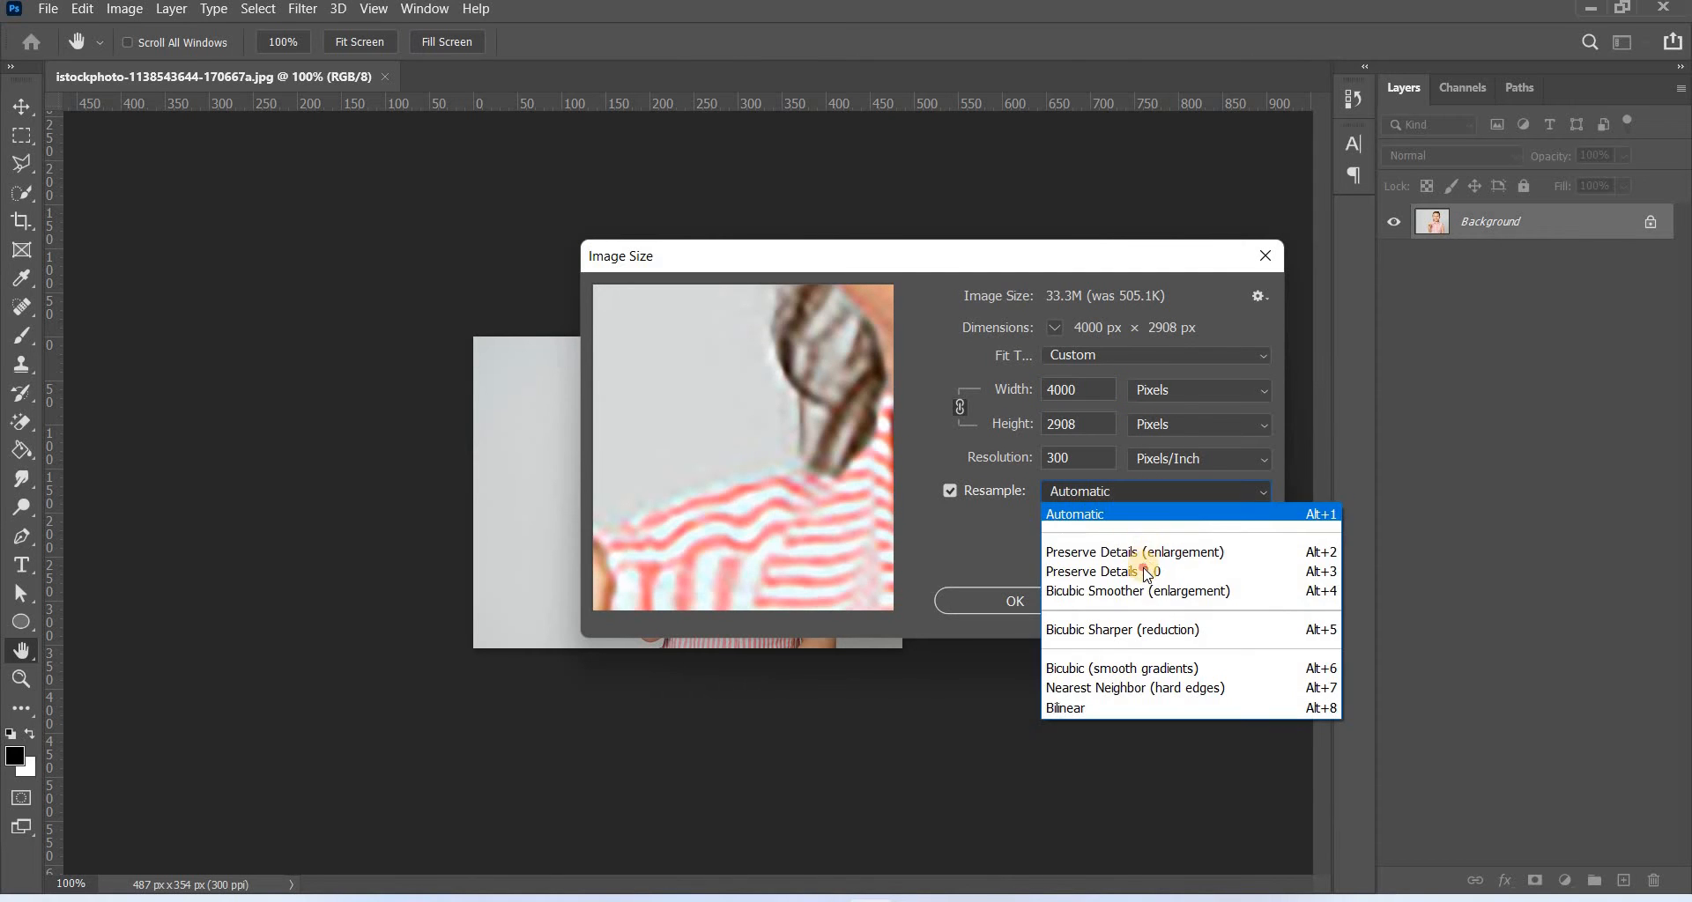
click(1099, 571)
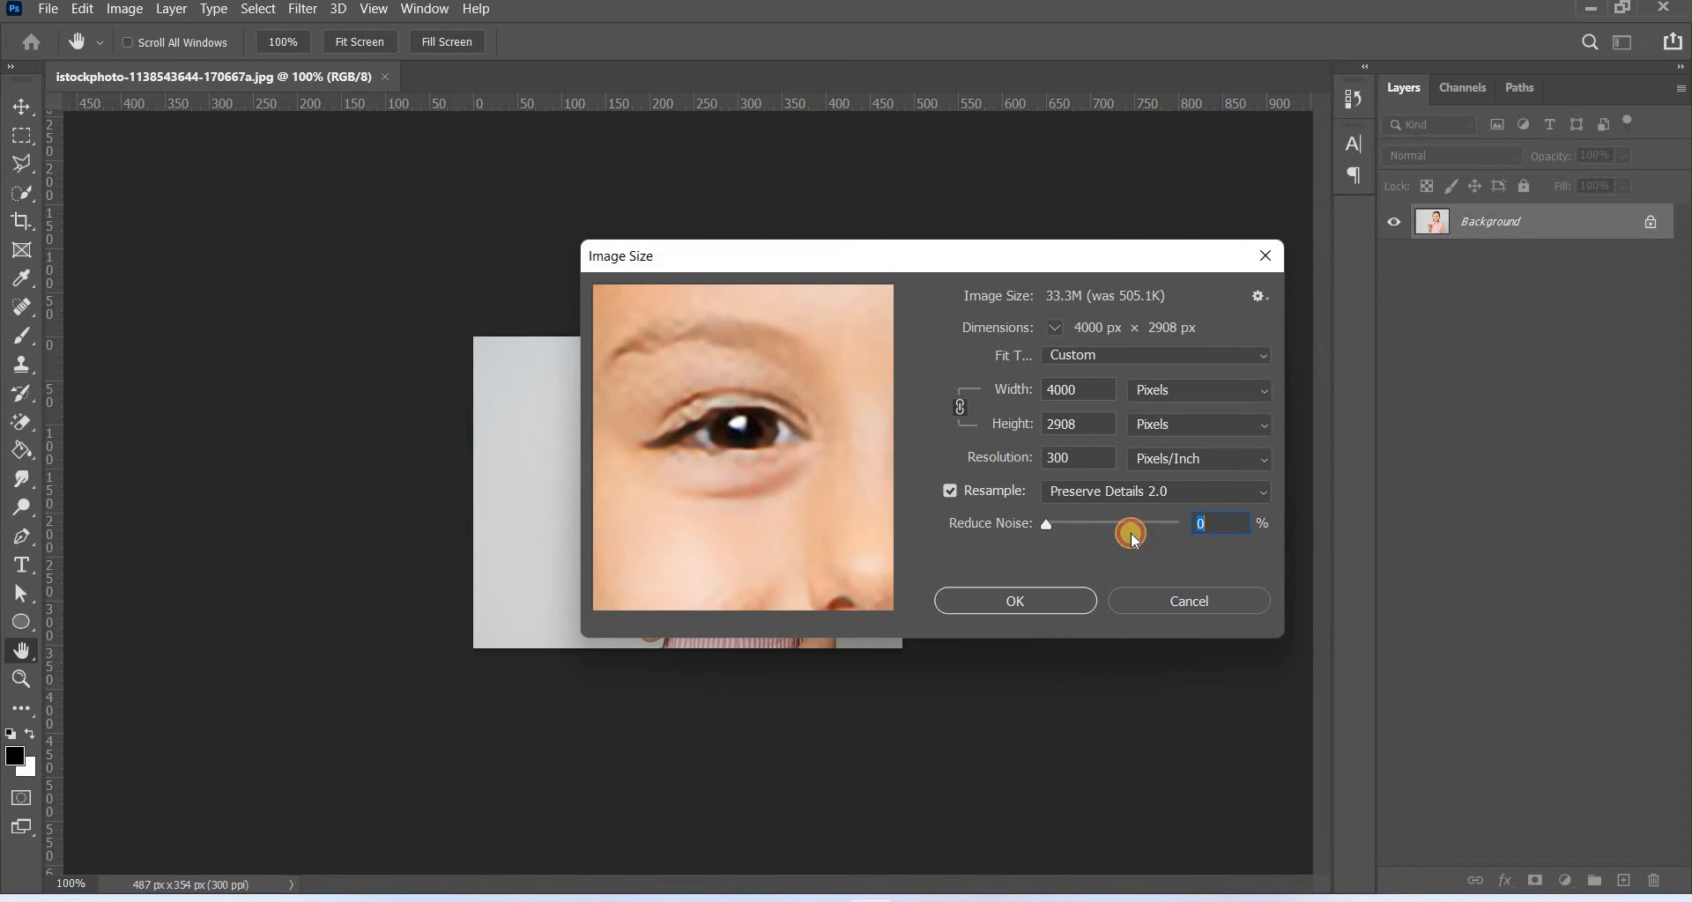
drag(1132, 531, 1148, 523)
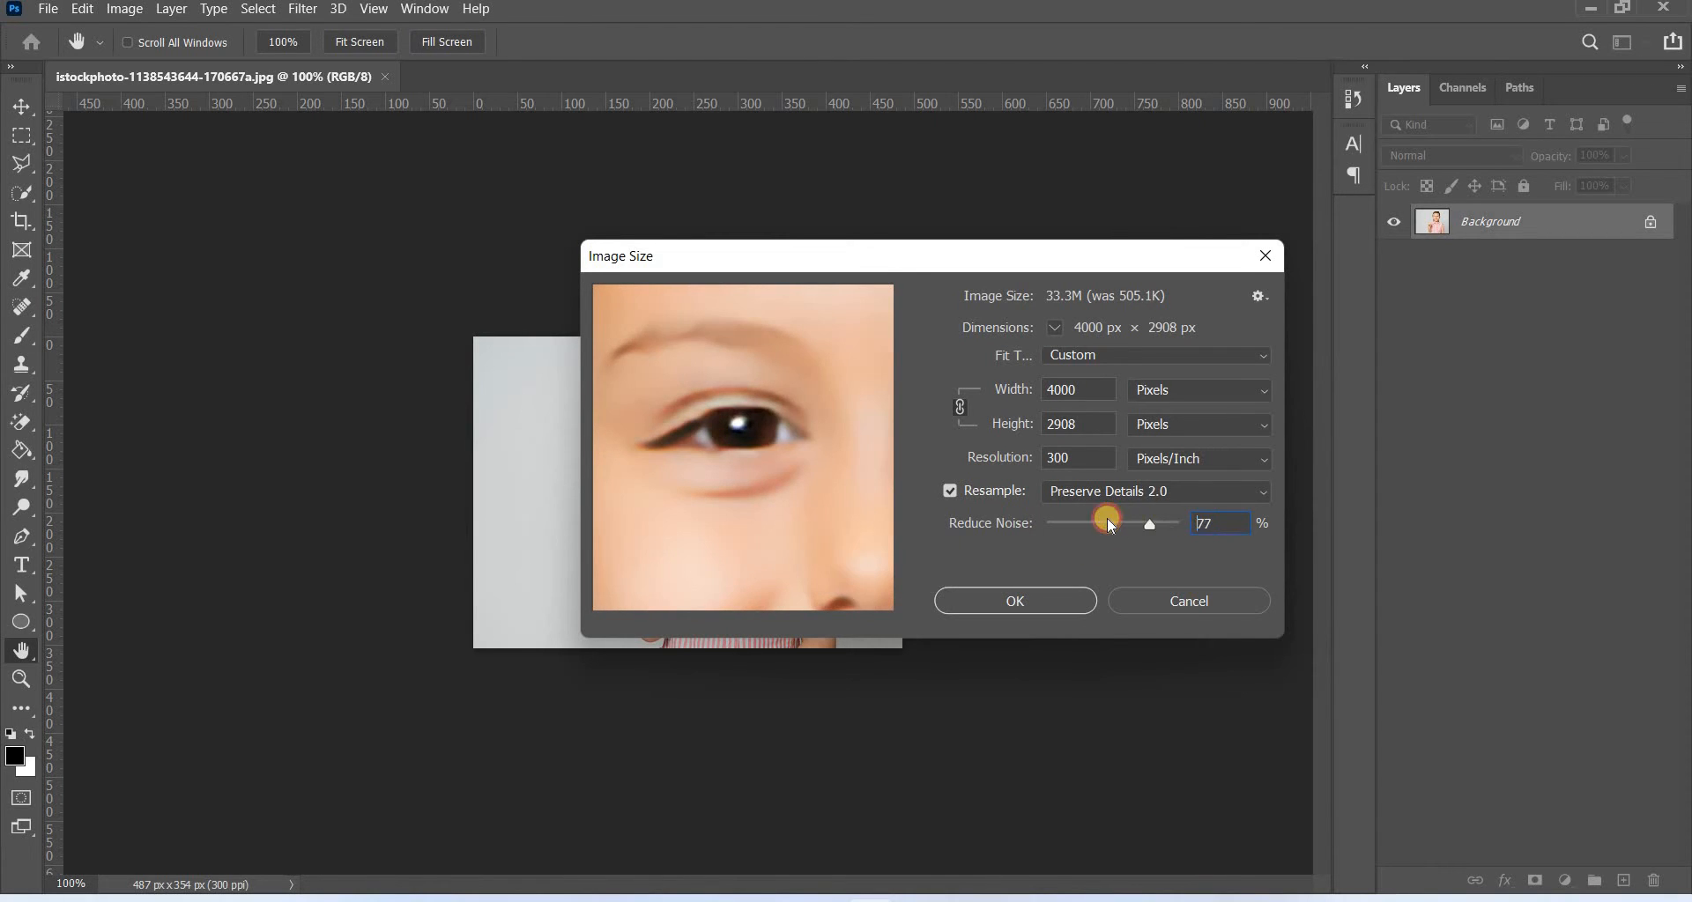
drag(1107, 523, 1103, 524)
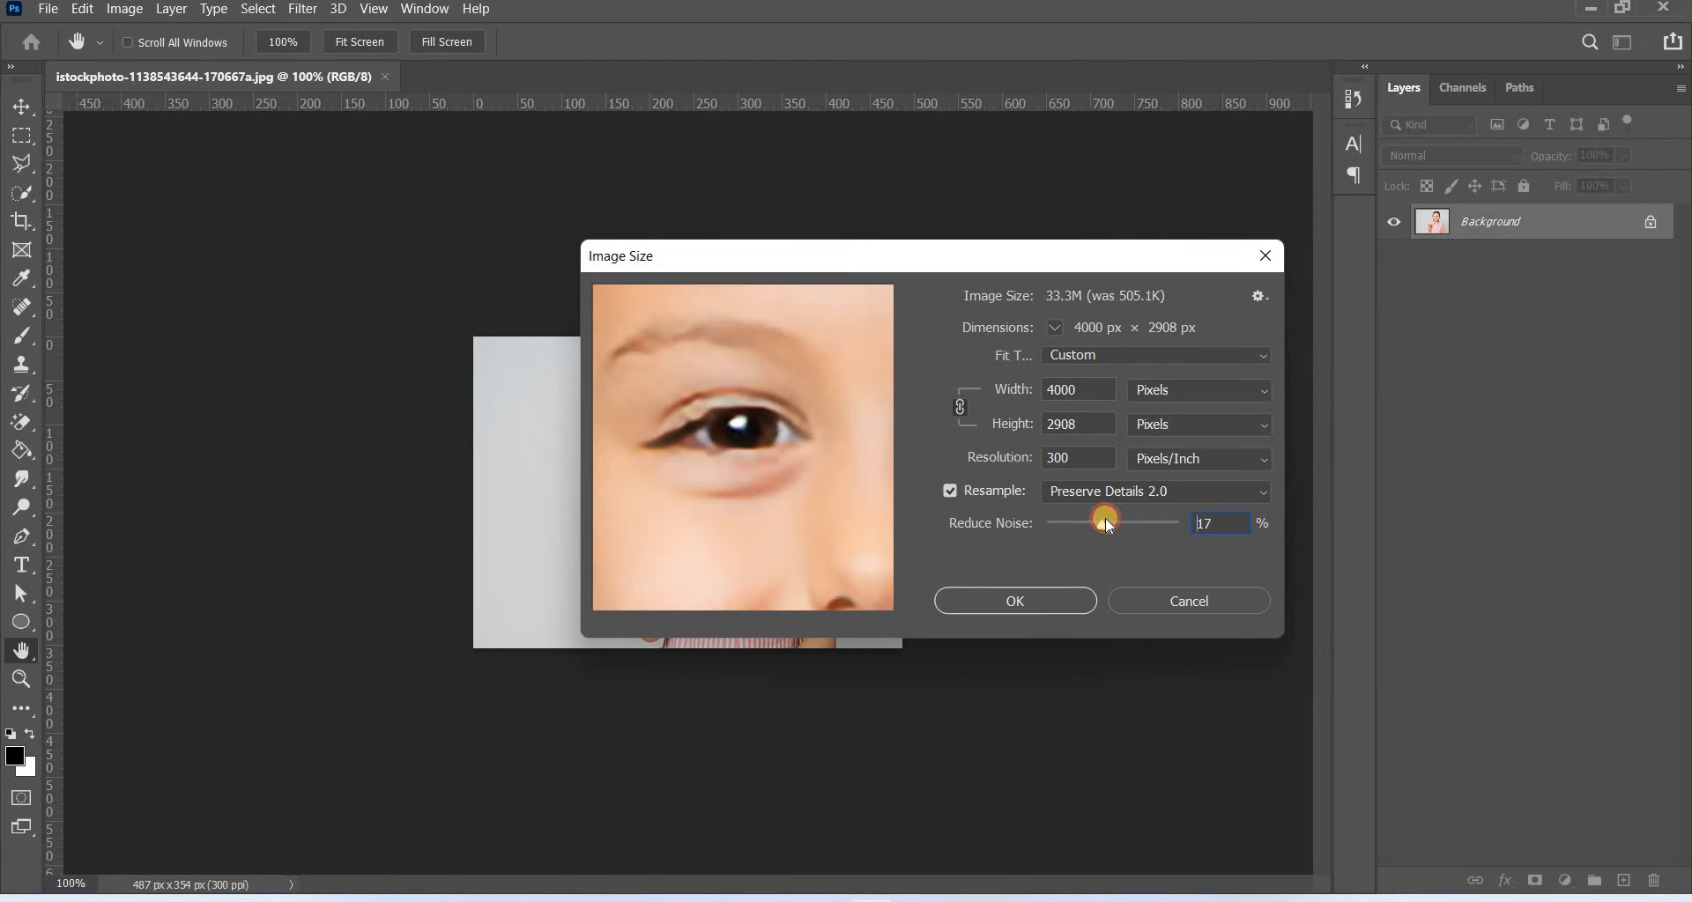
drag(1105, 522, 1107, 521)
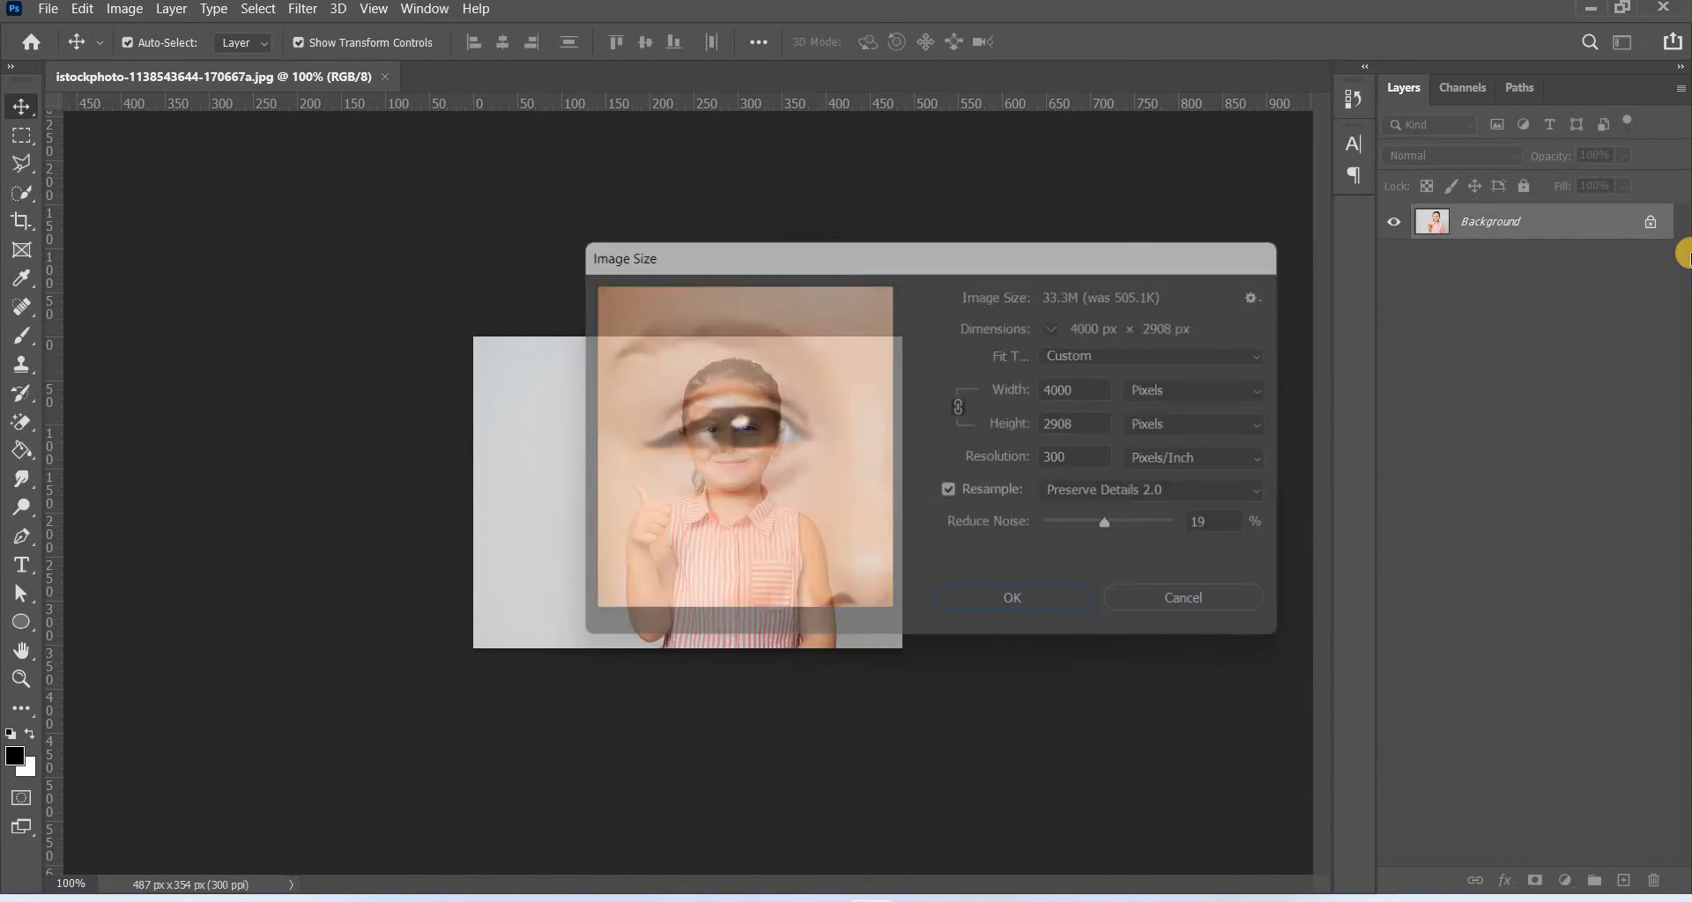
click(1011, 597)
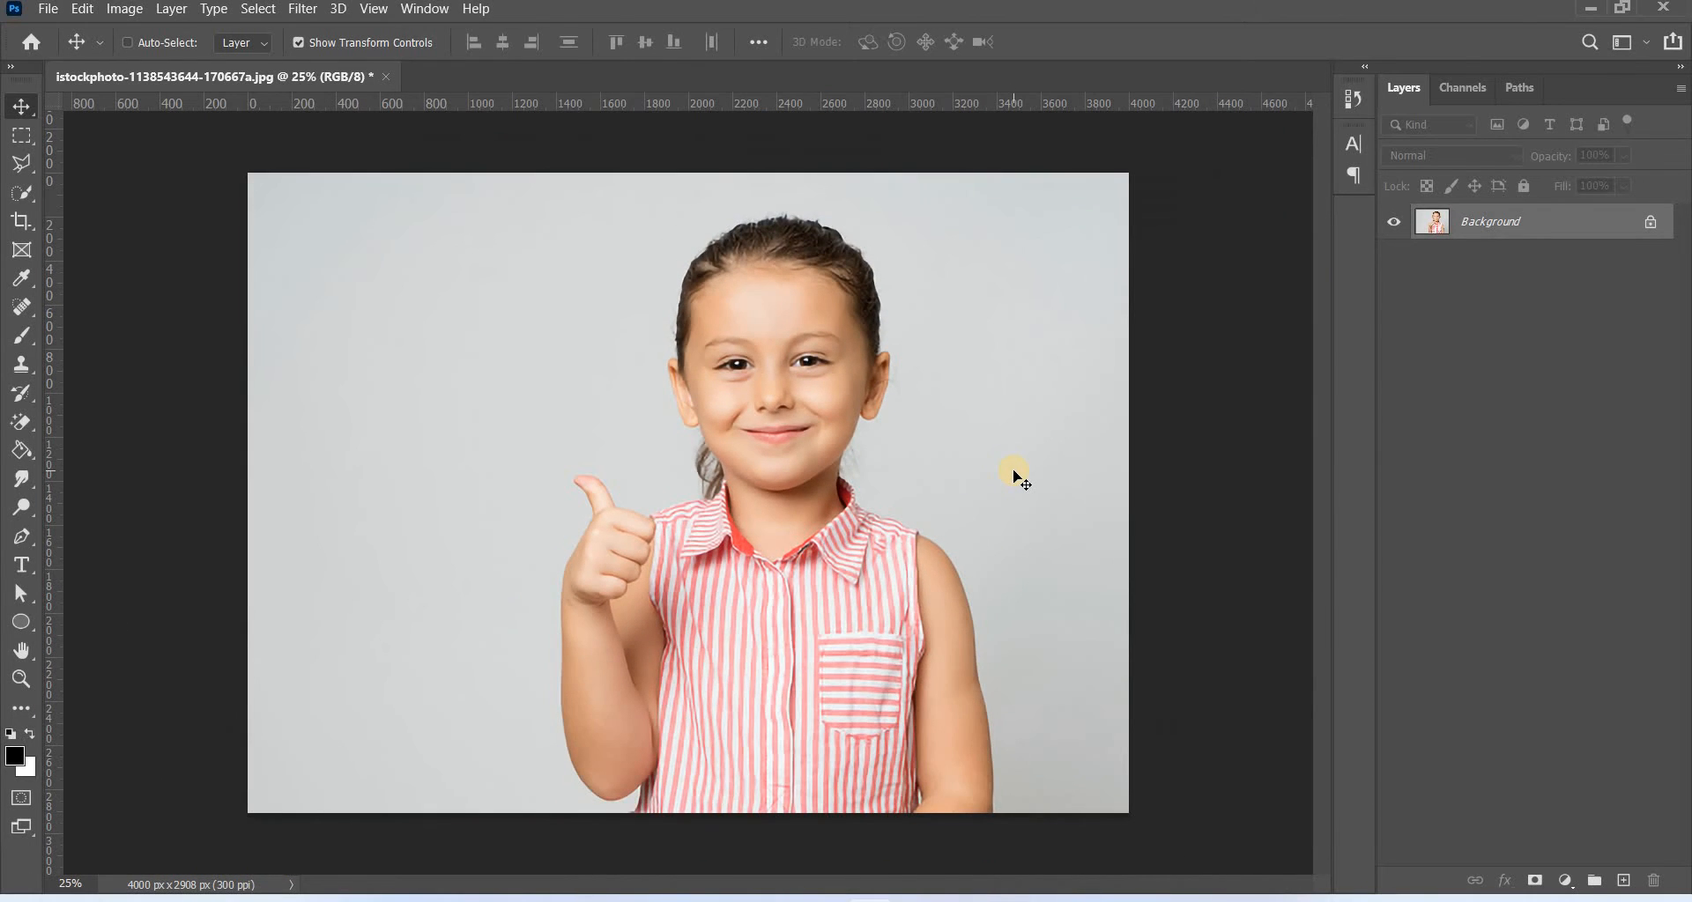
mouse_move(1651, 224)
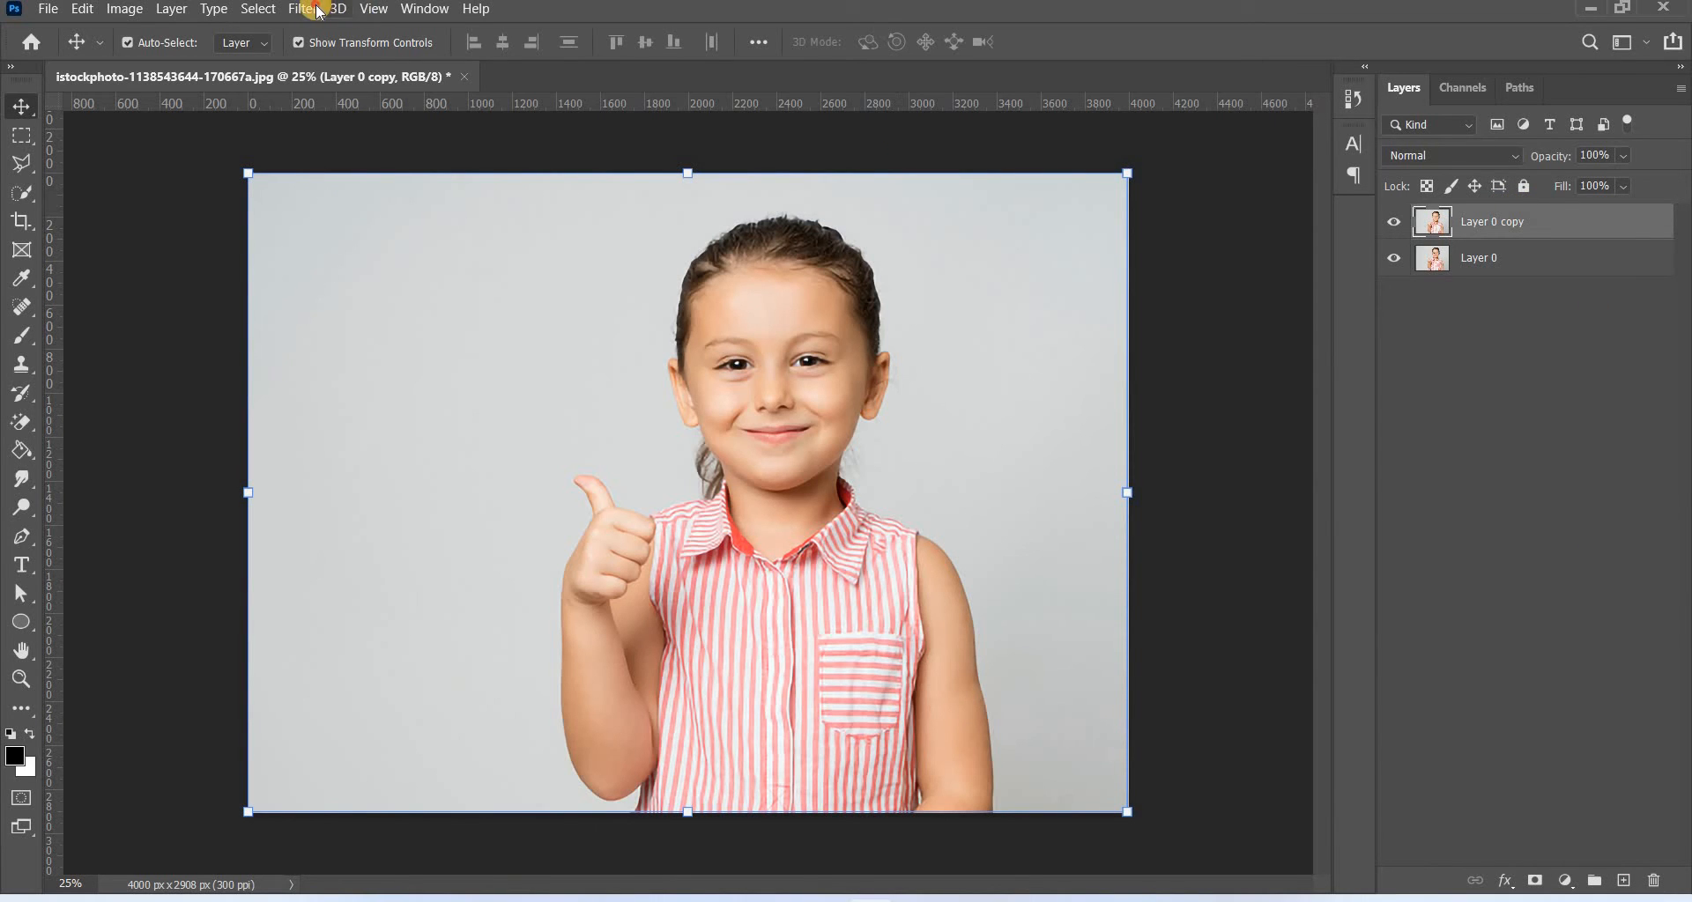
Apply Filter > Other > High Pass to Layer 0 copy, accepting the default radius
click(301, 9)
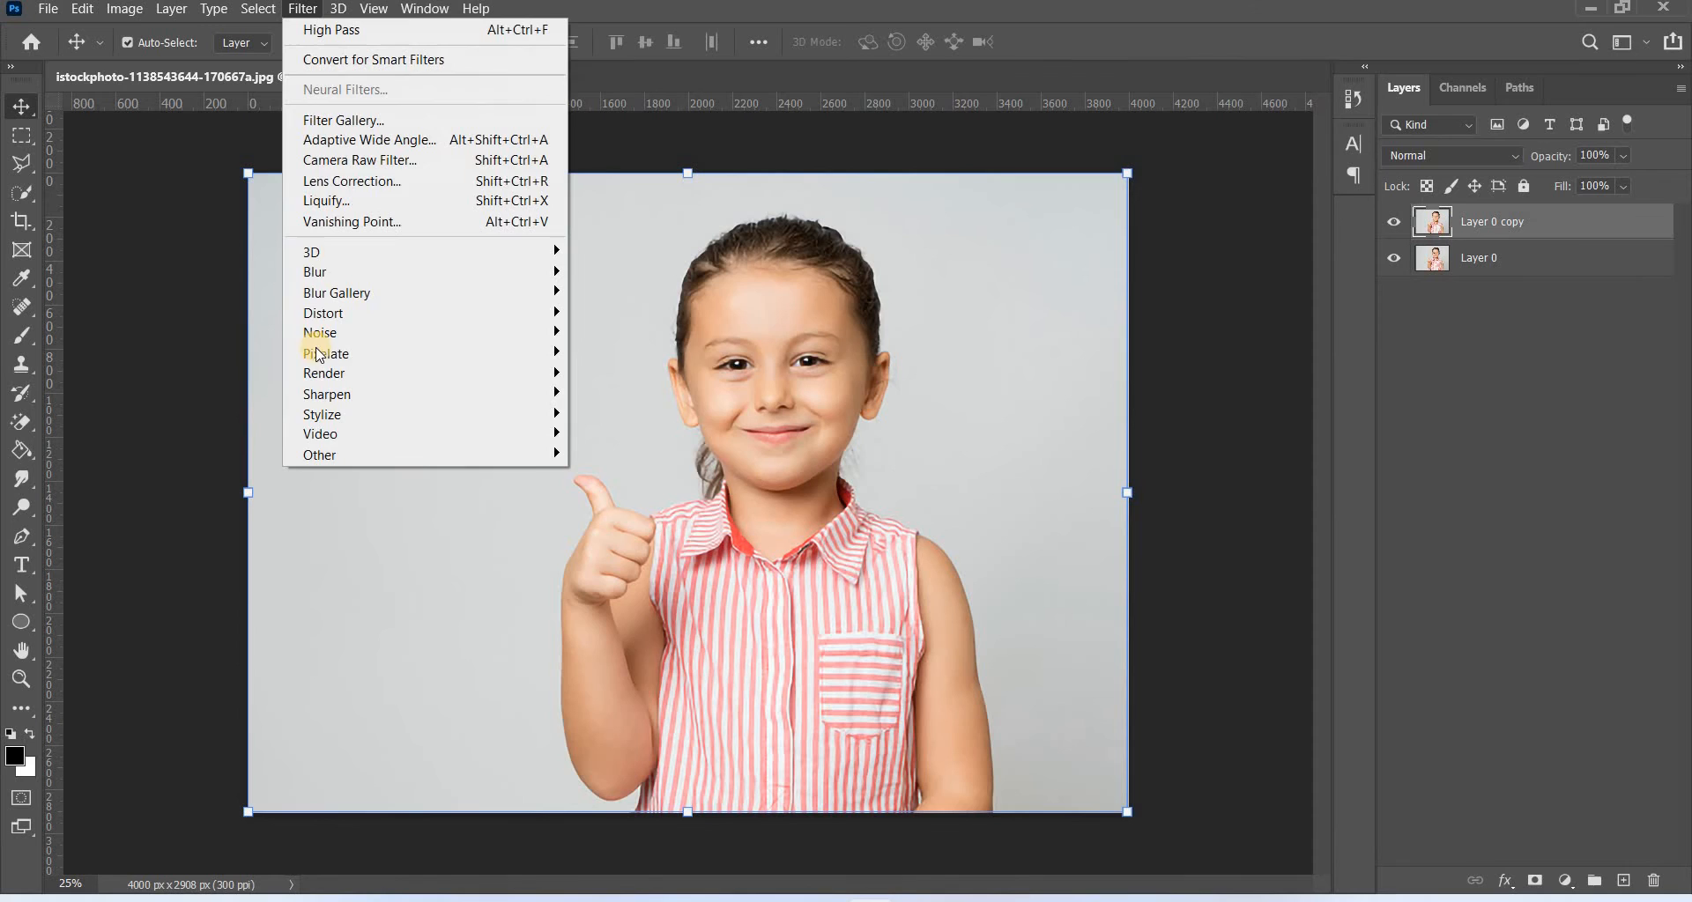
mouse_move(319, 434)
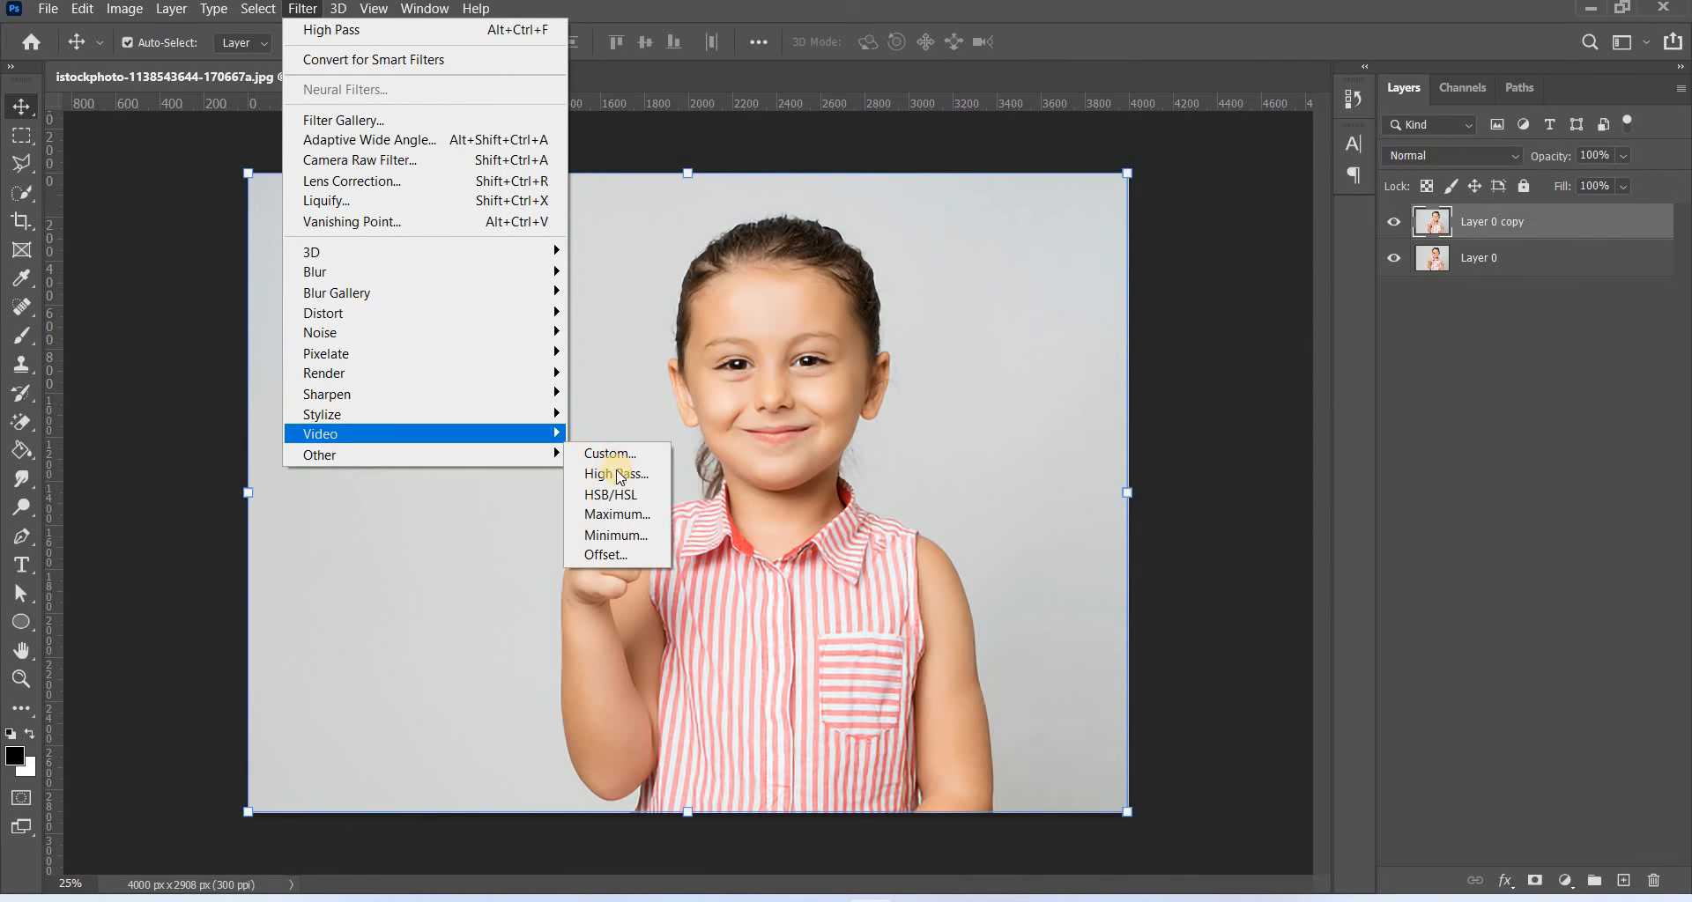
click(615, 474)
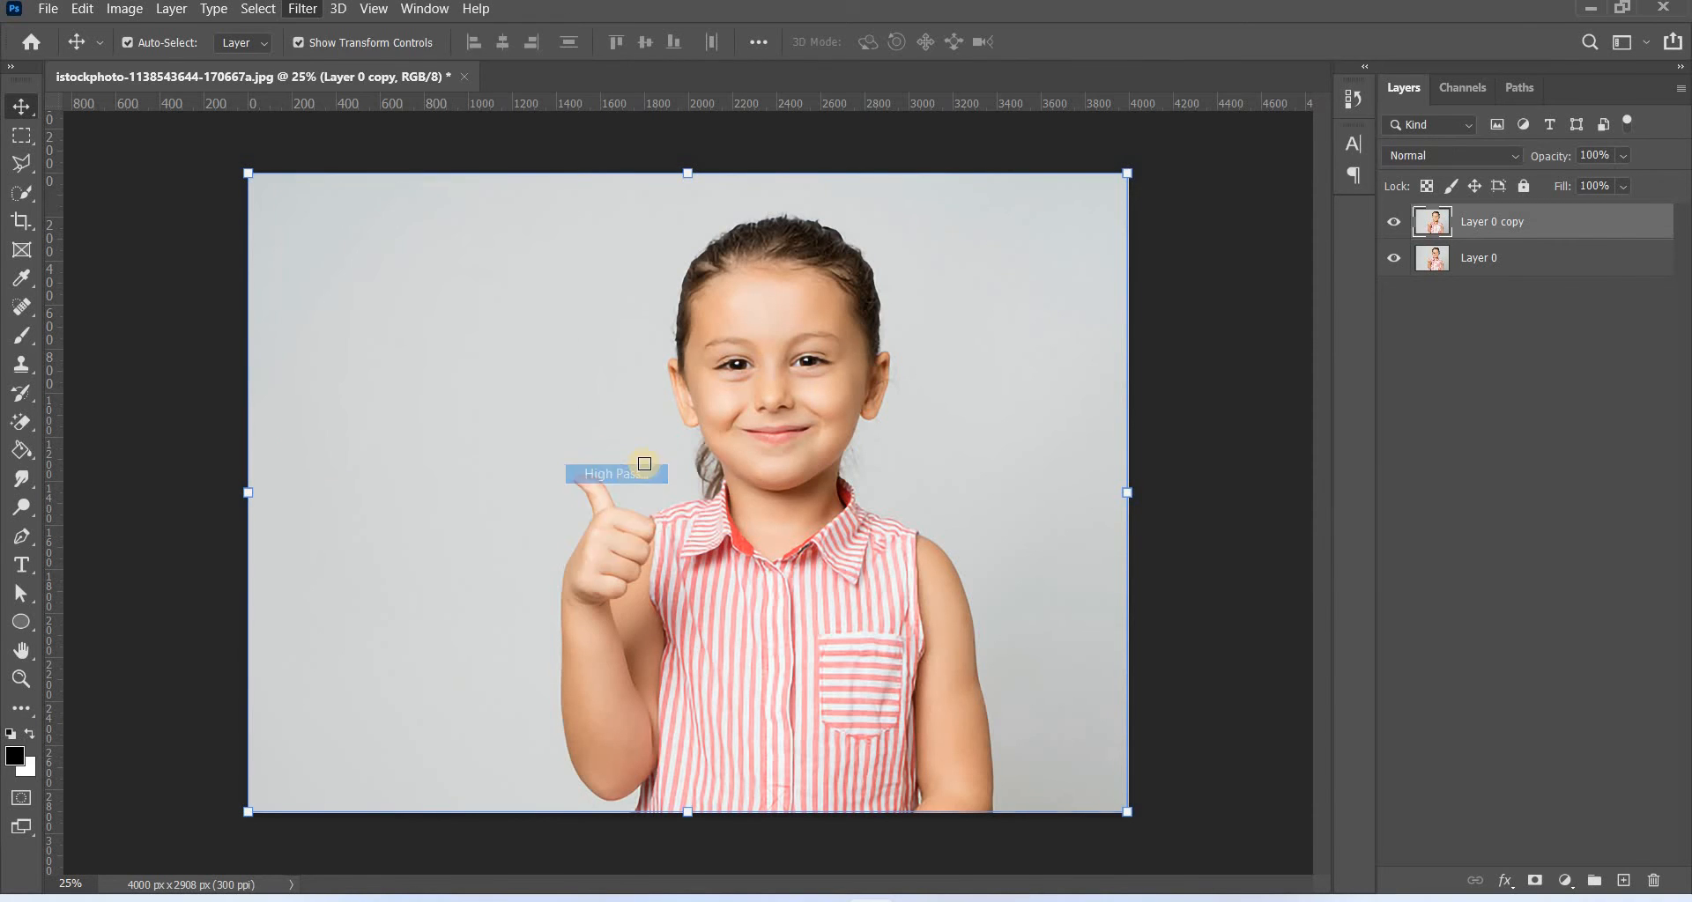
click(608, 474)
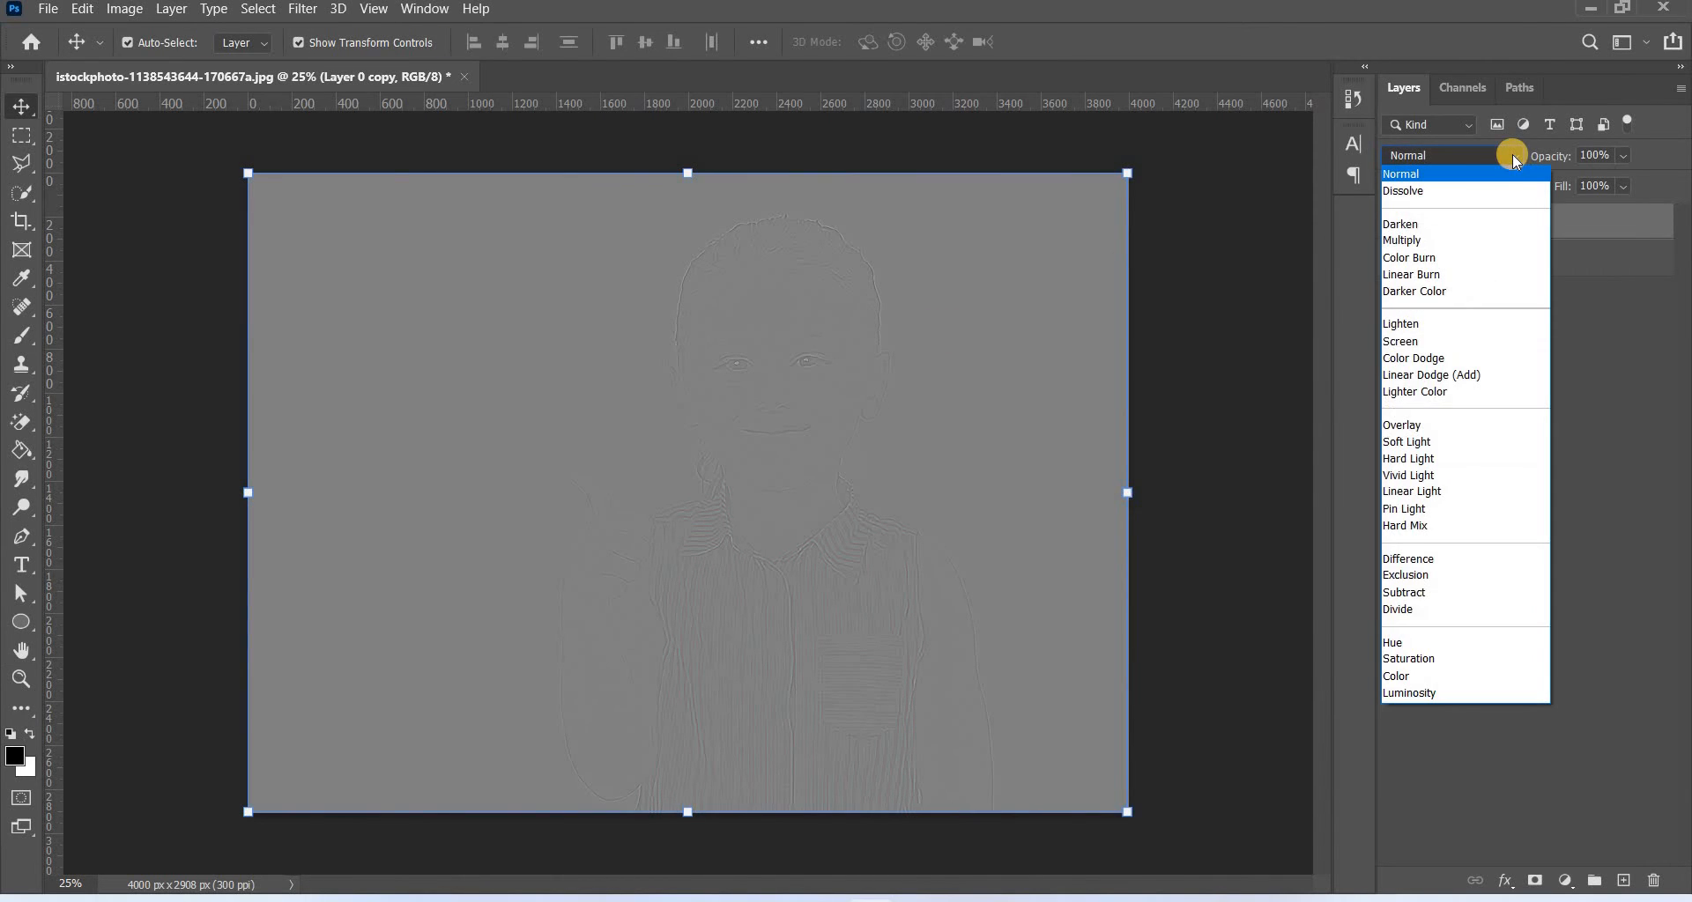
Blend the high-pass layer as Overlay and lower its opacity to sharpen the upscaled photo
click(1403, 424)
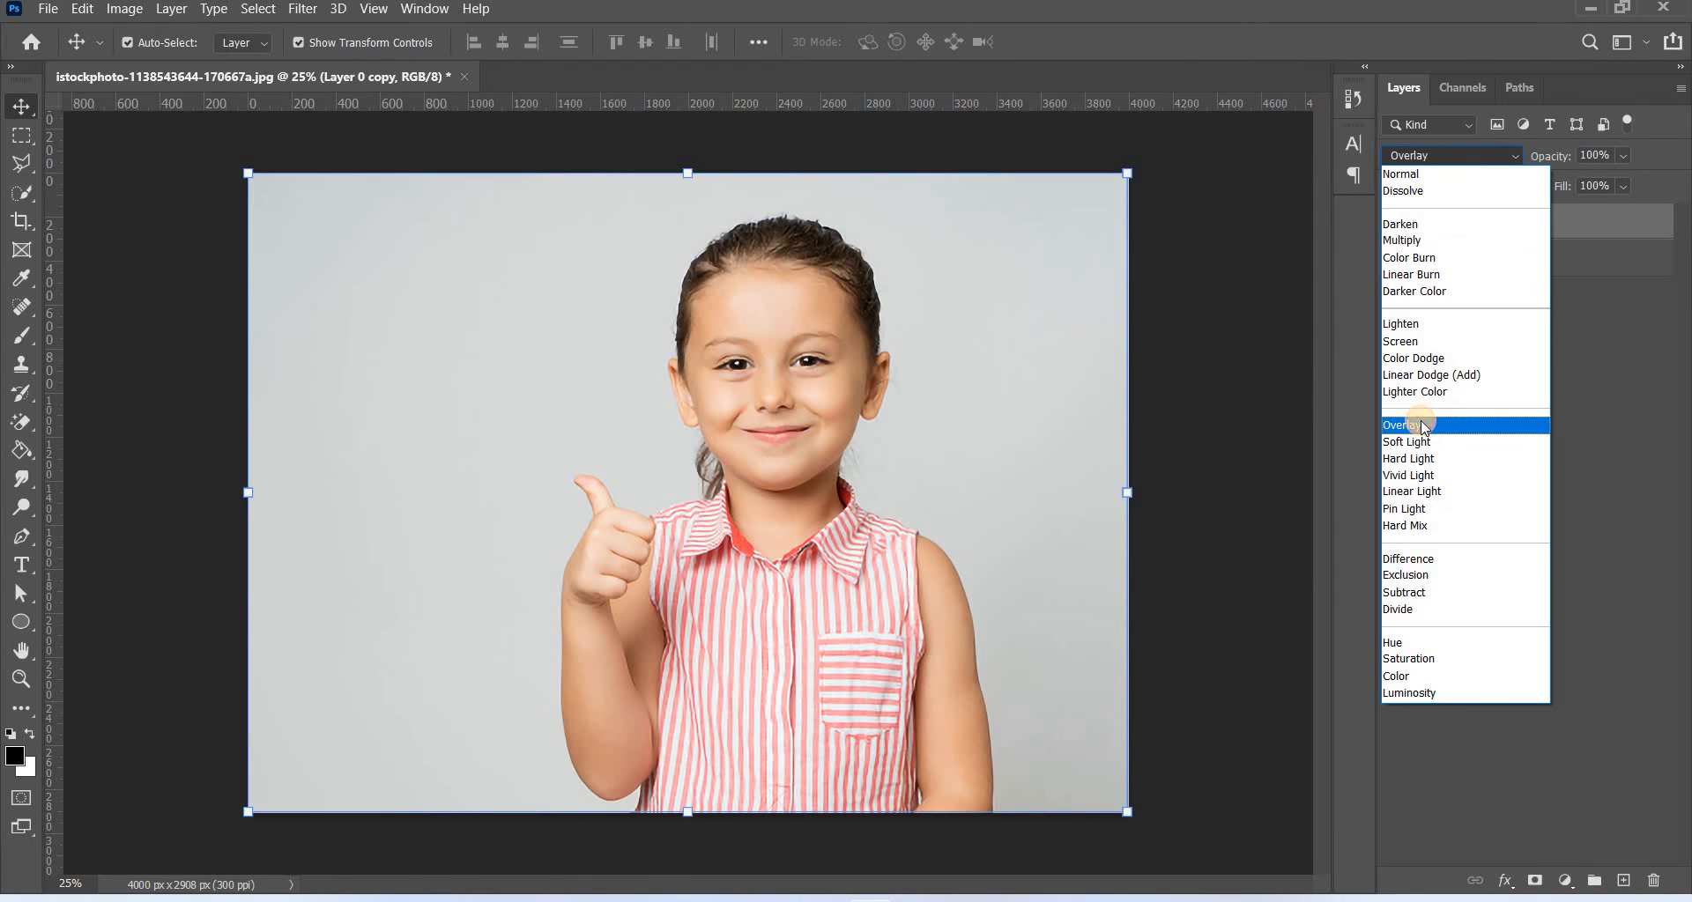
click(1406, 425)
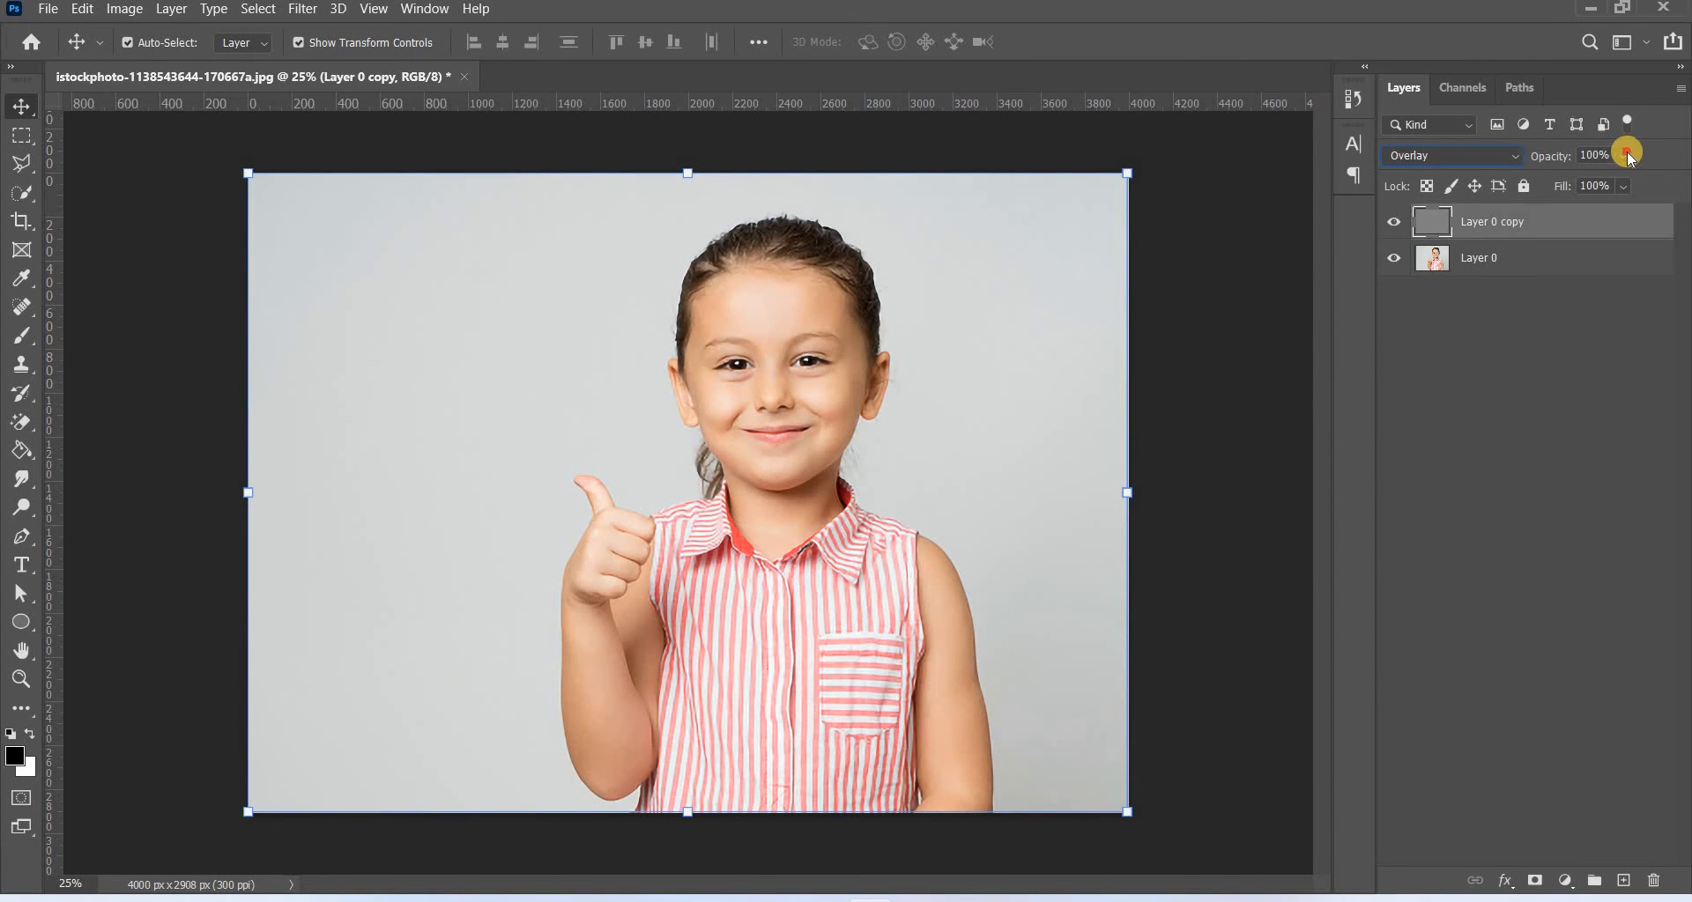
drag(1628, 155, 1591, 180)
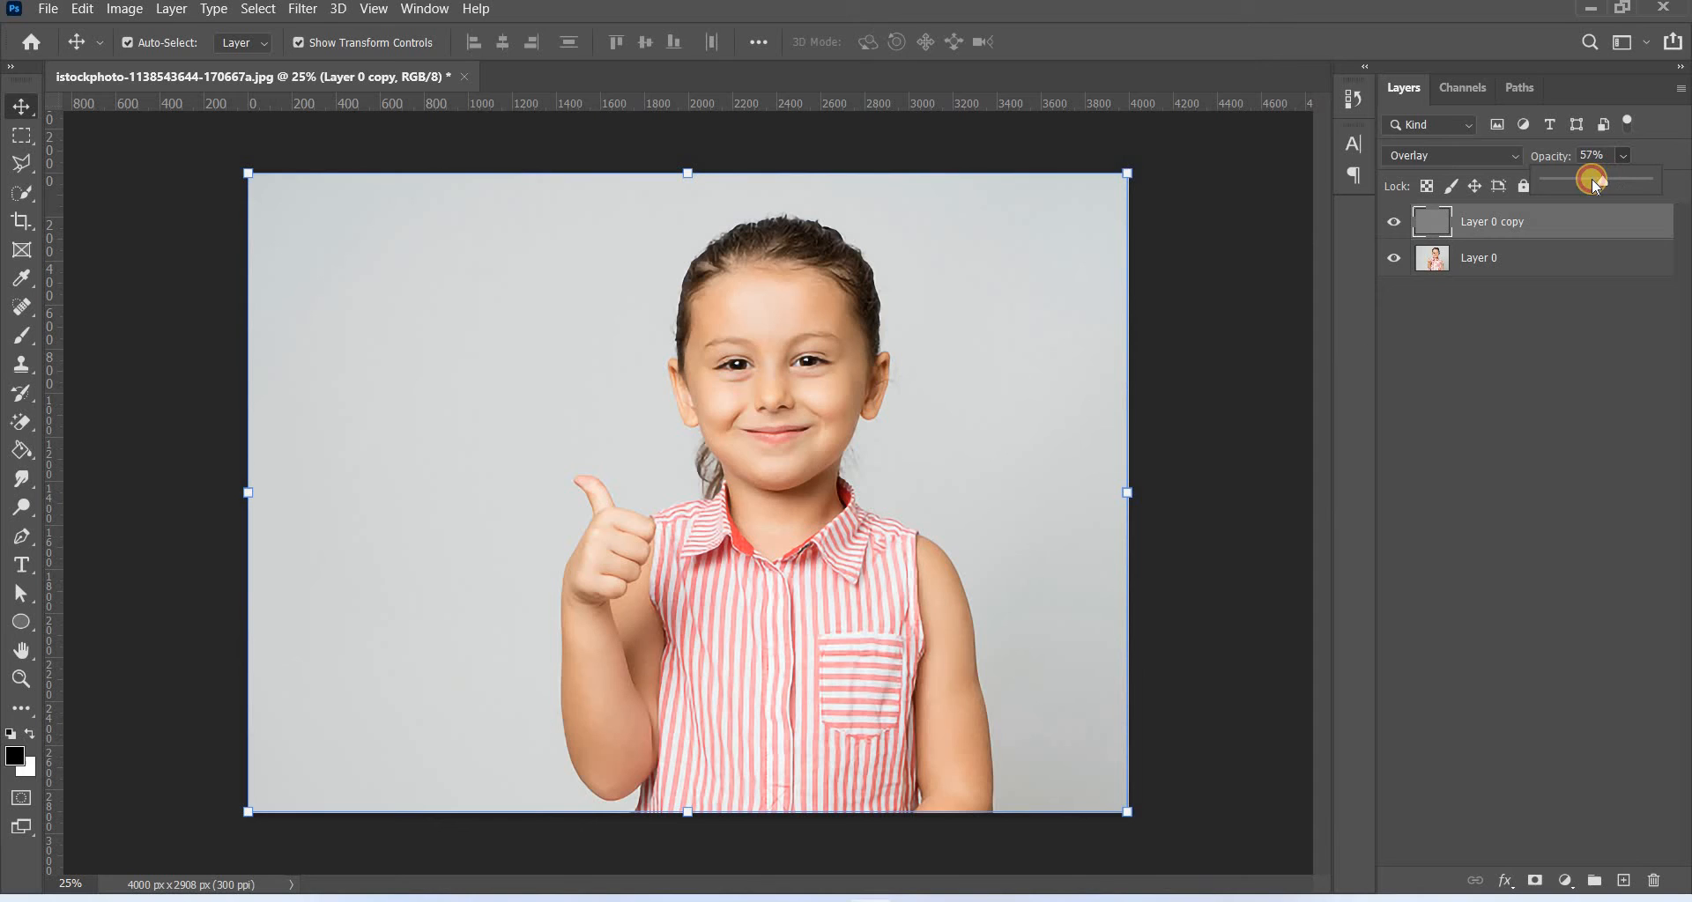
drag(1602, 177, 1586, 178)
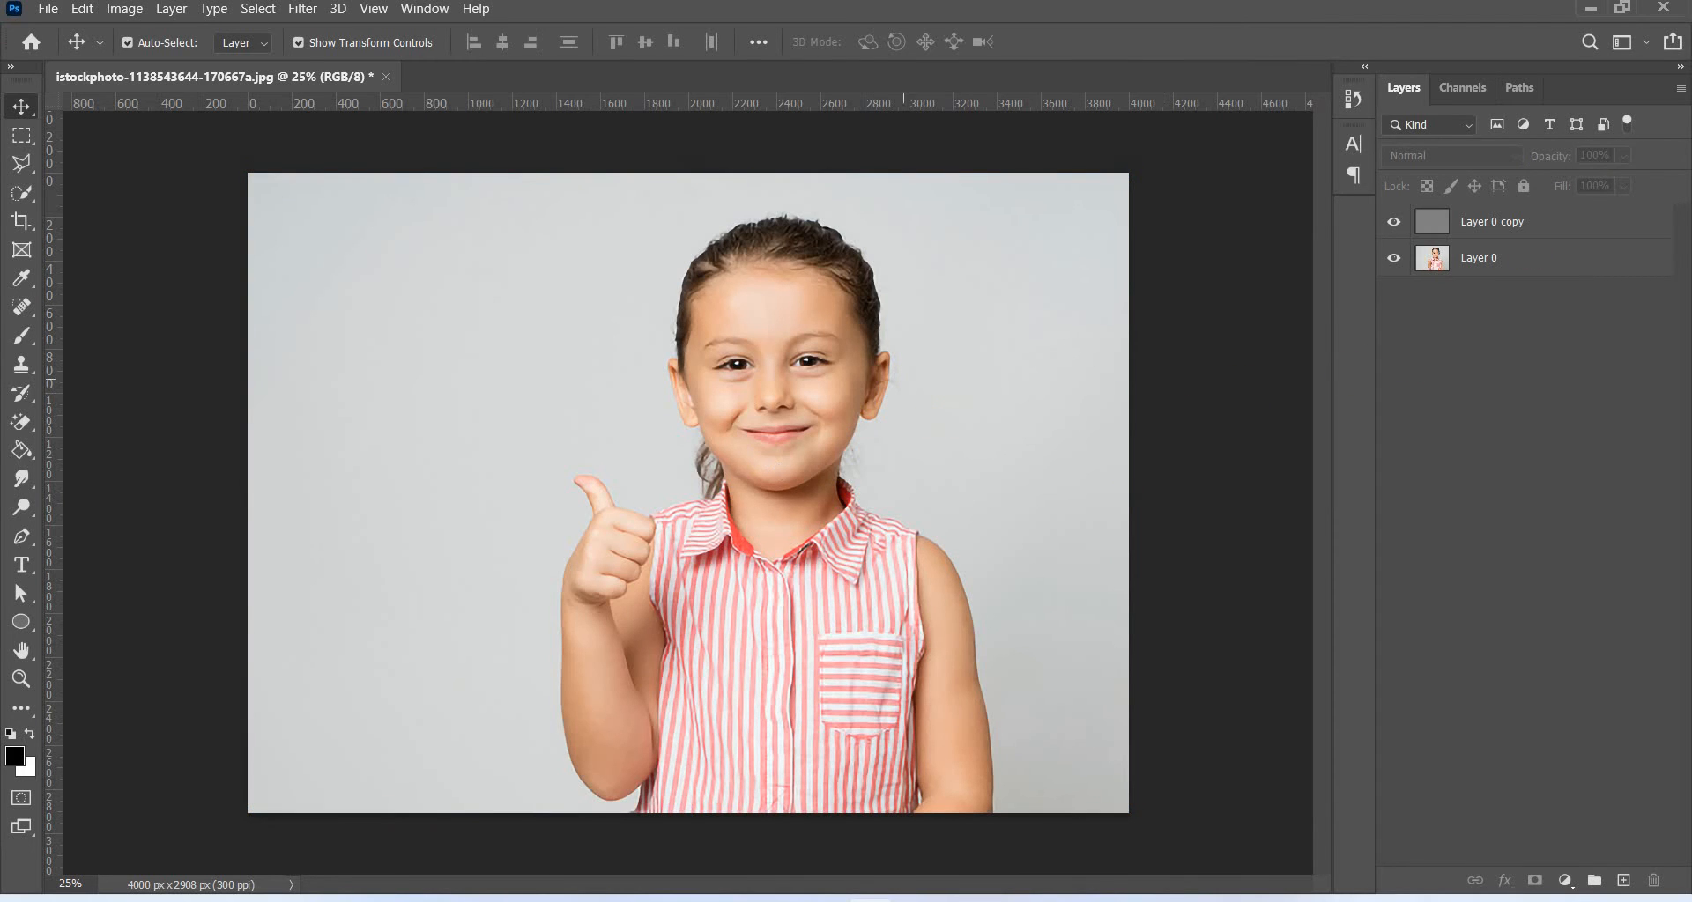
click(81, 8)
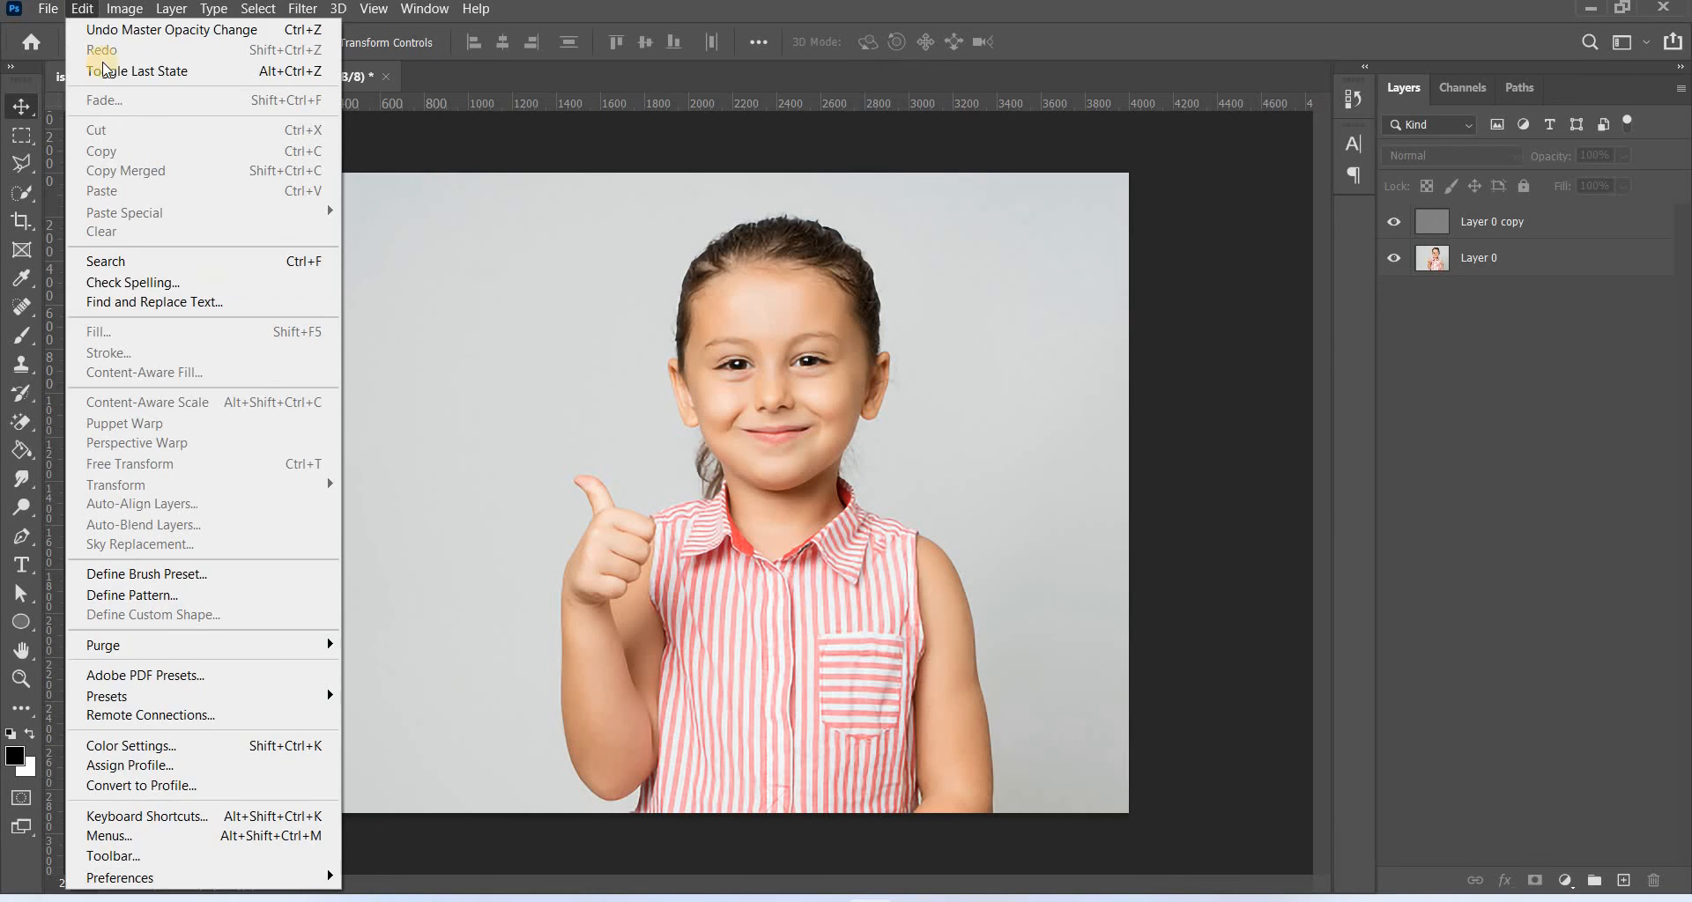
Place the original istockphoto file as an embedded layer stretched across the canvas
click(48, 9)
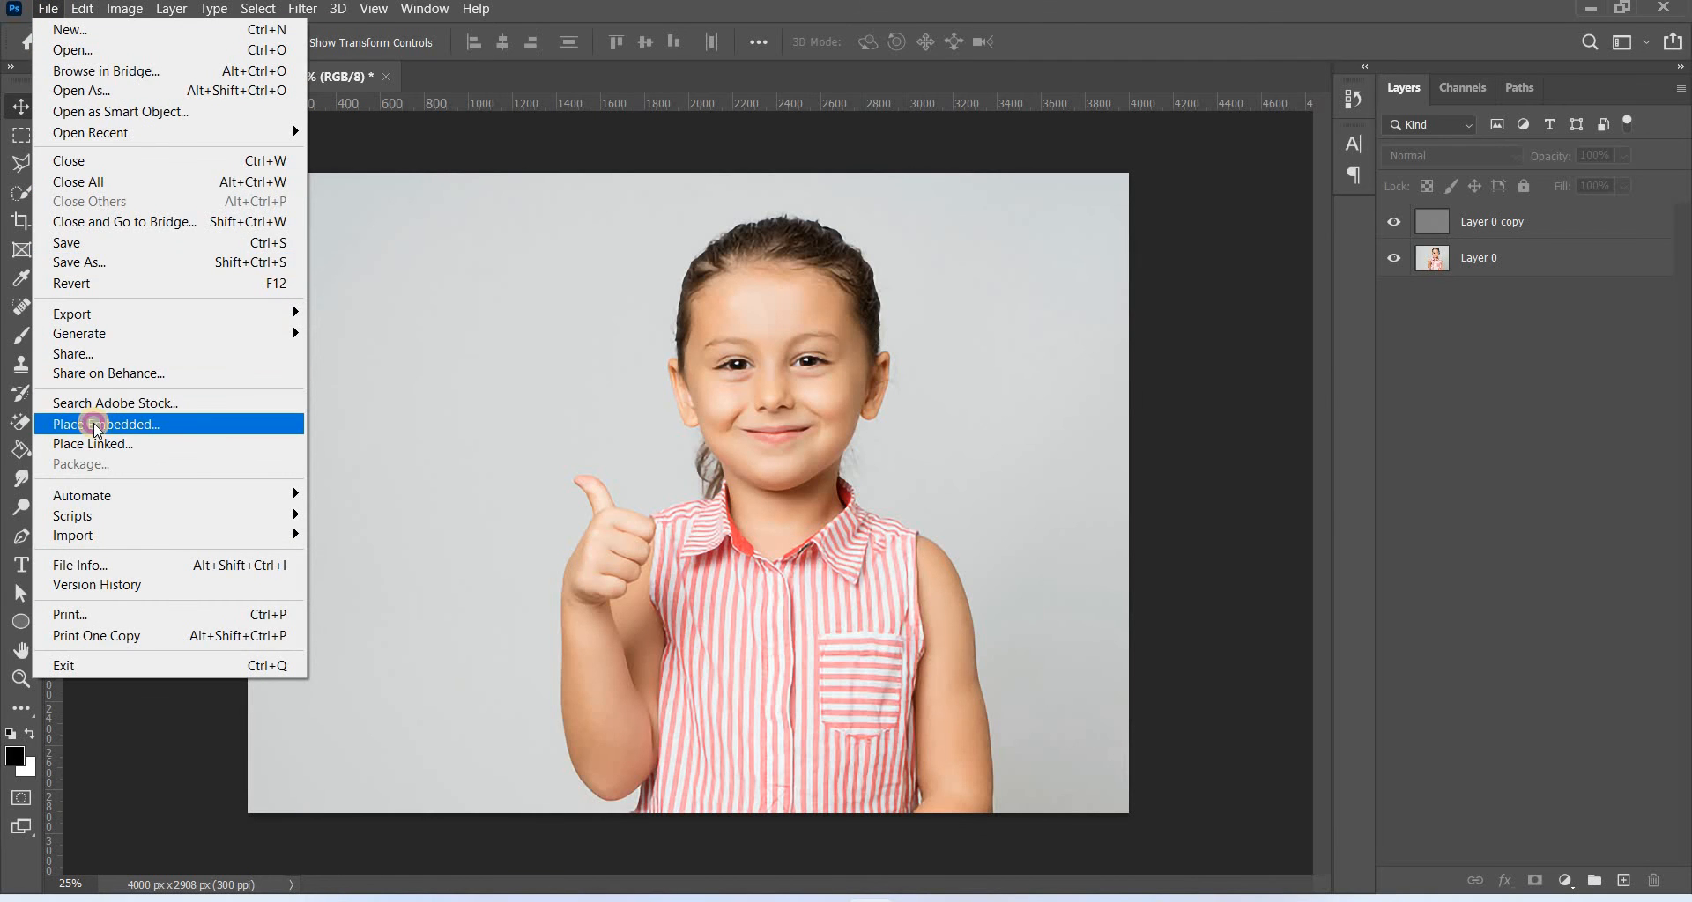
click(104, 423)
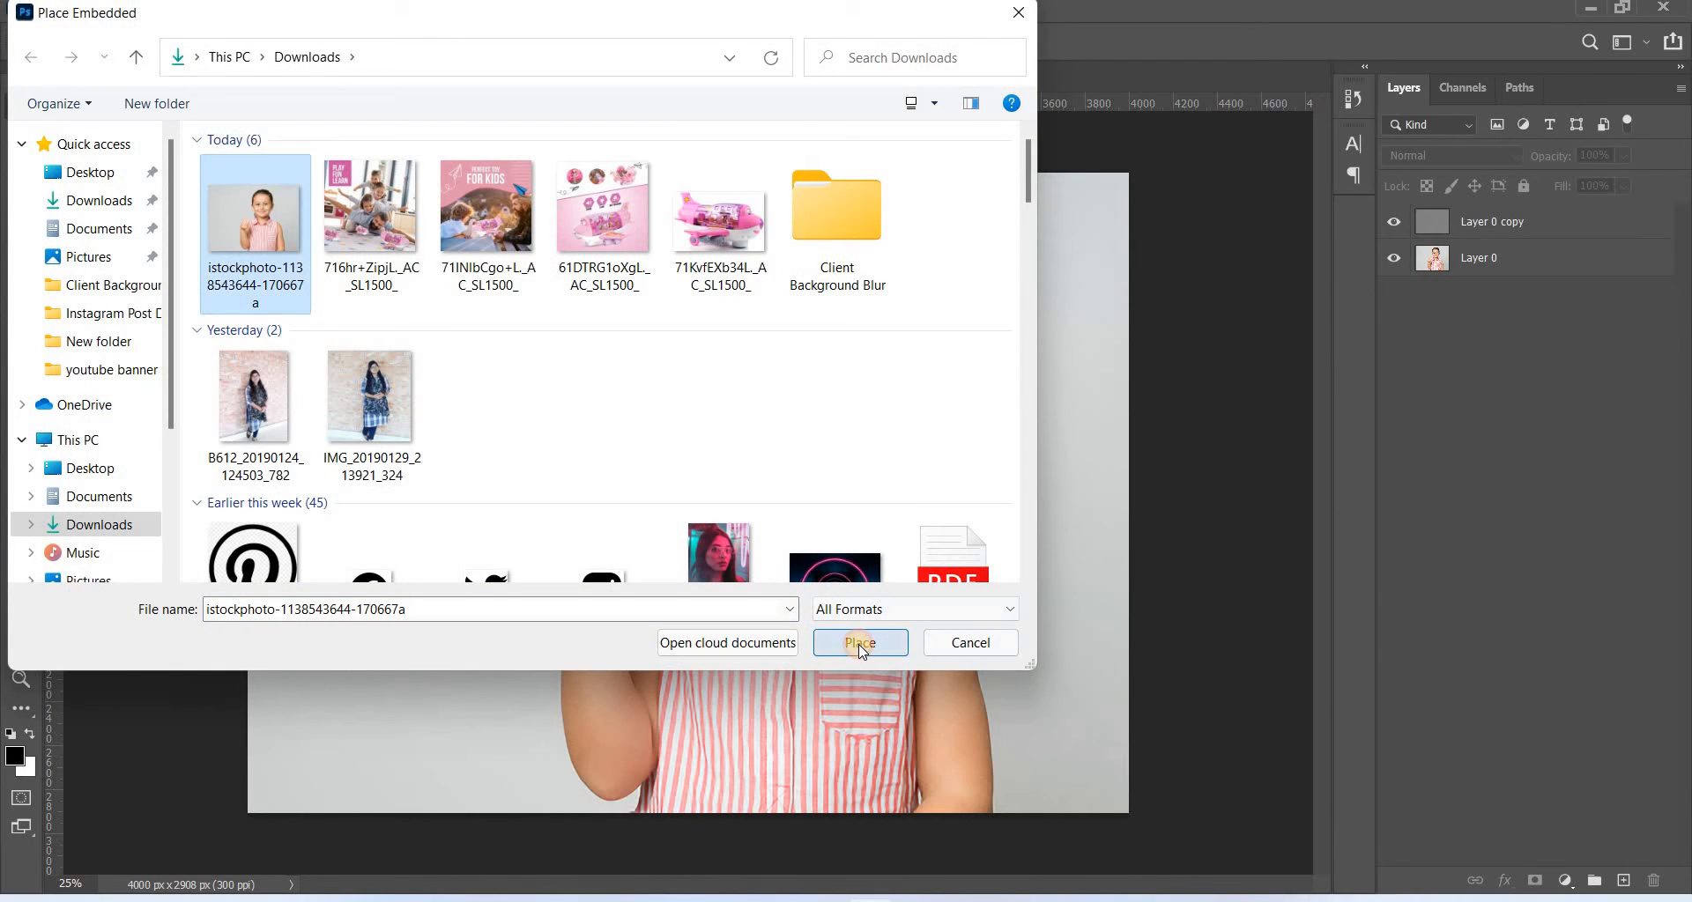
click(859, 642)
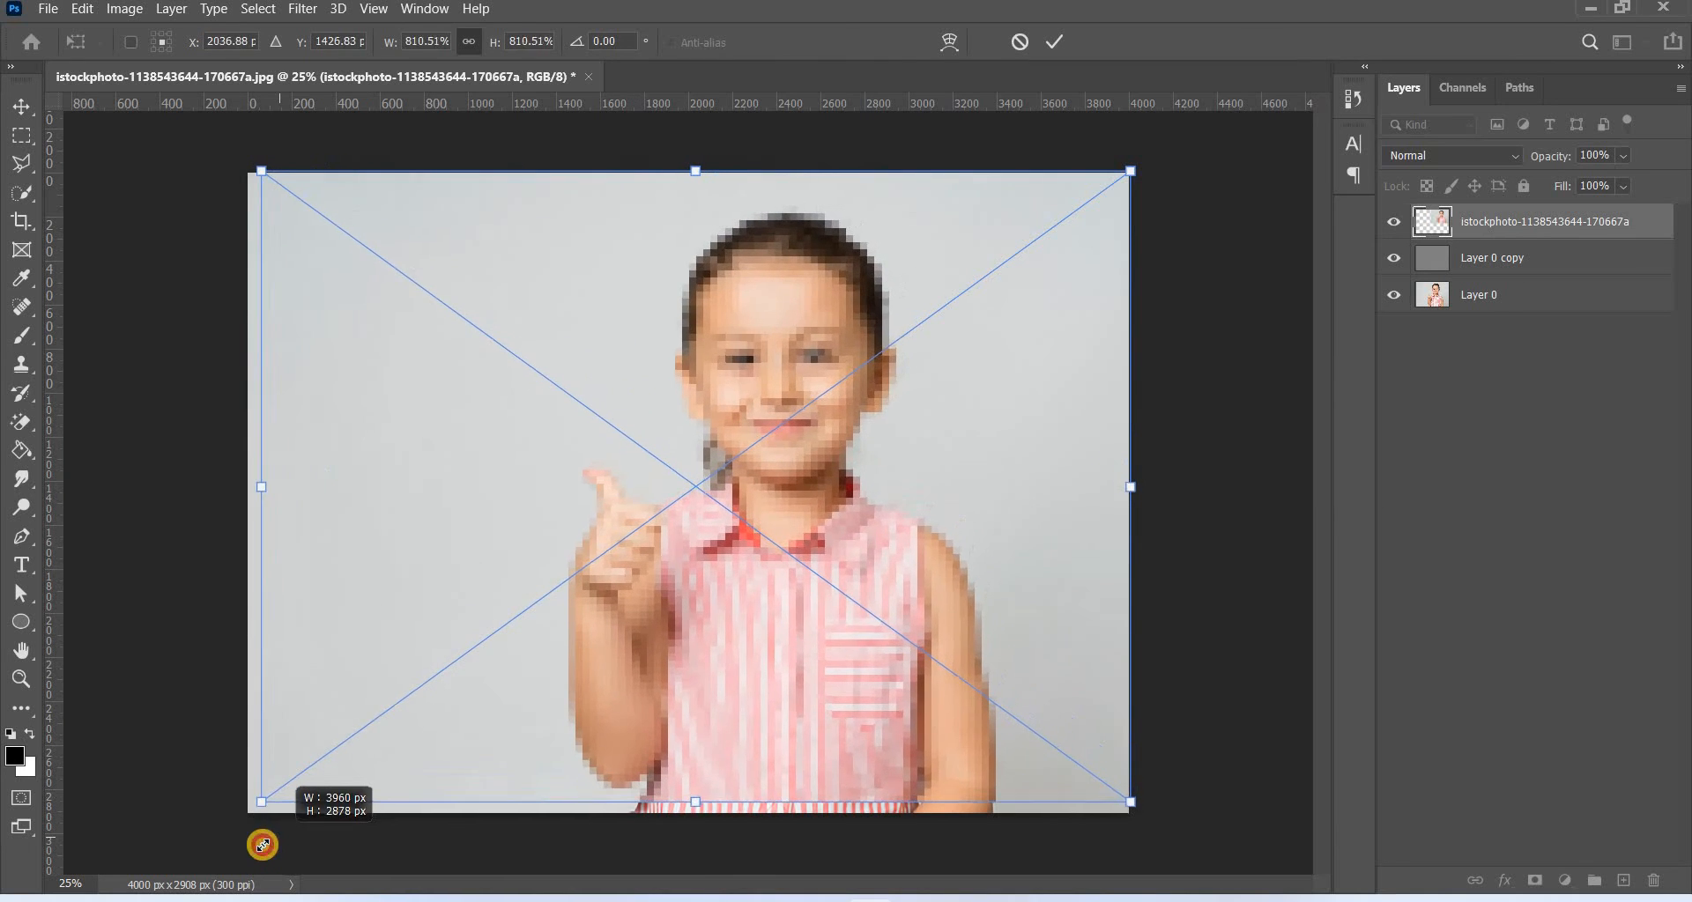
Commit the placed original and toggle its visibility to compare with the sharpened upscale
click(1054, 42)
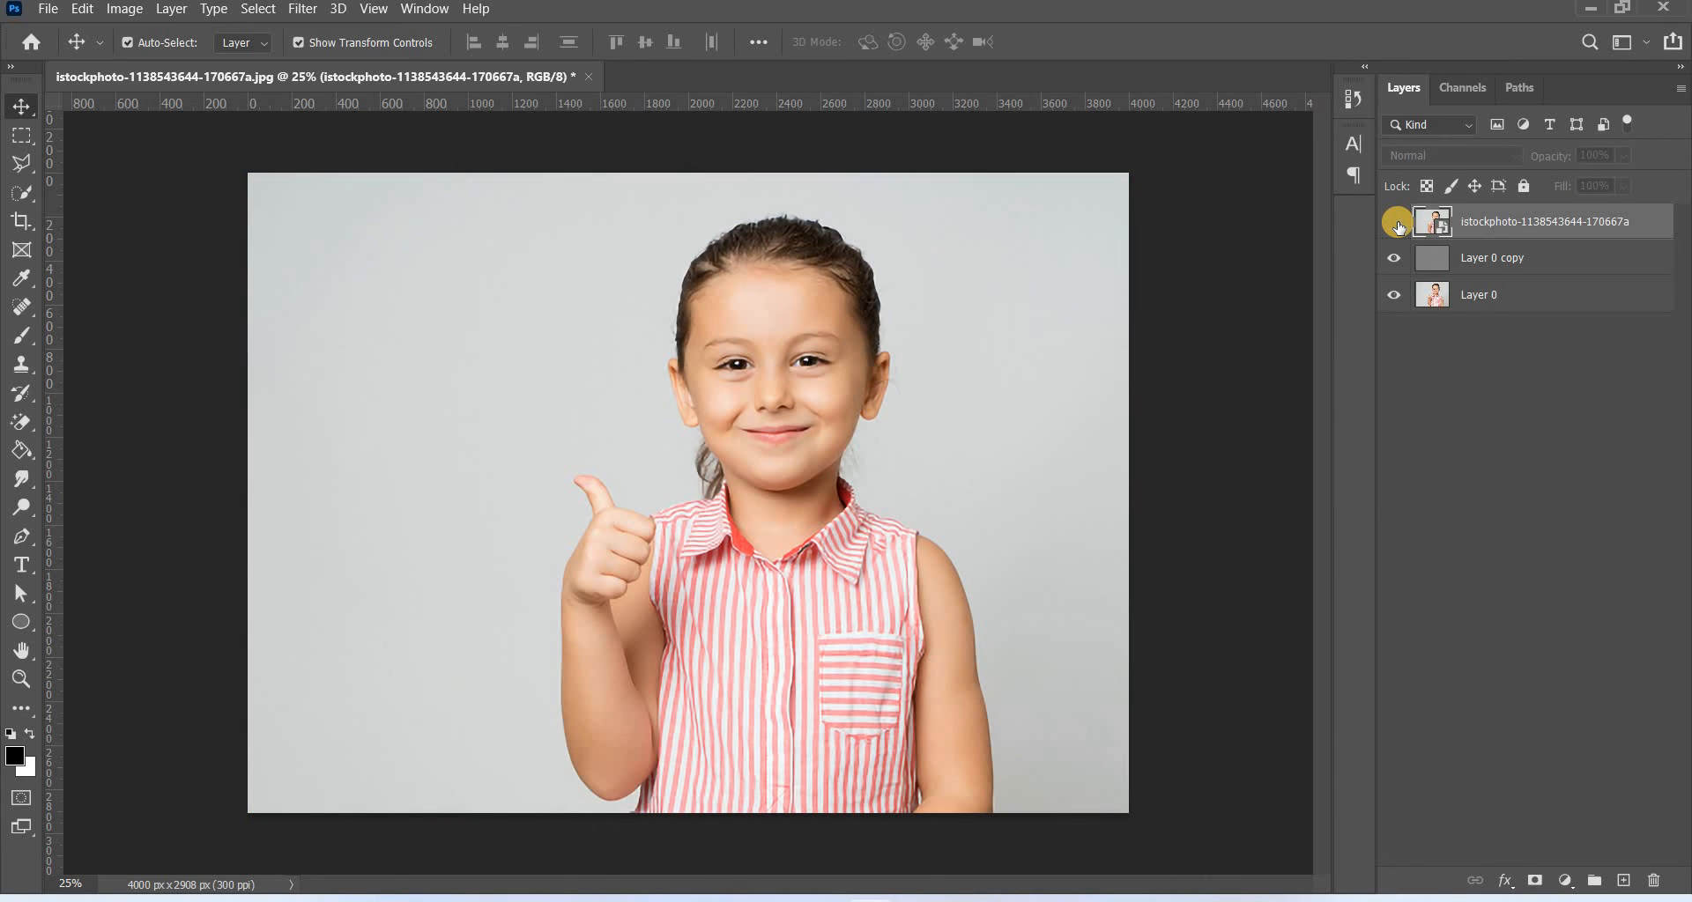
click(1431, 222)
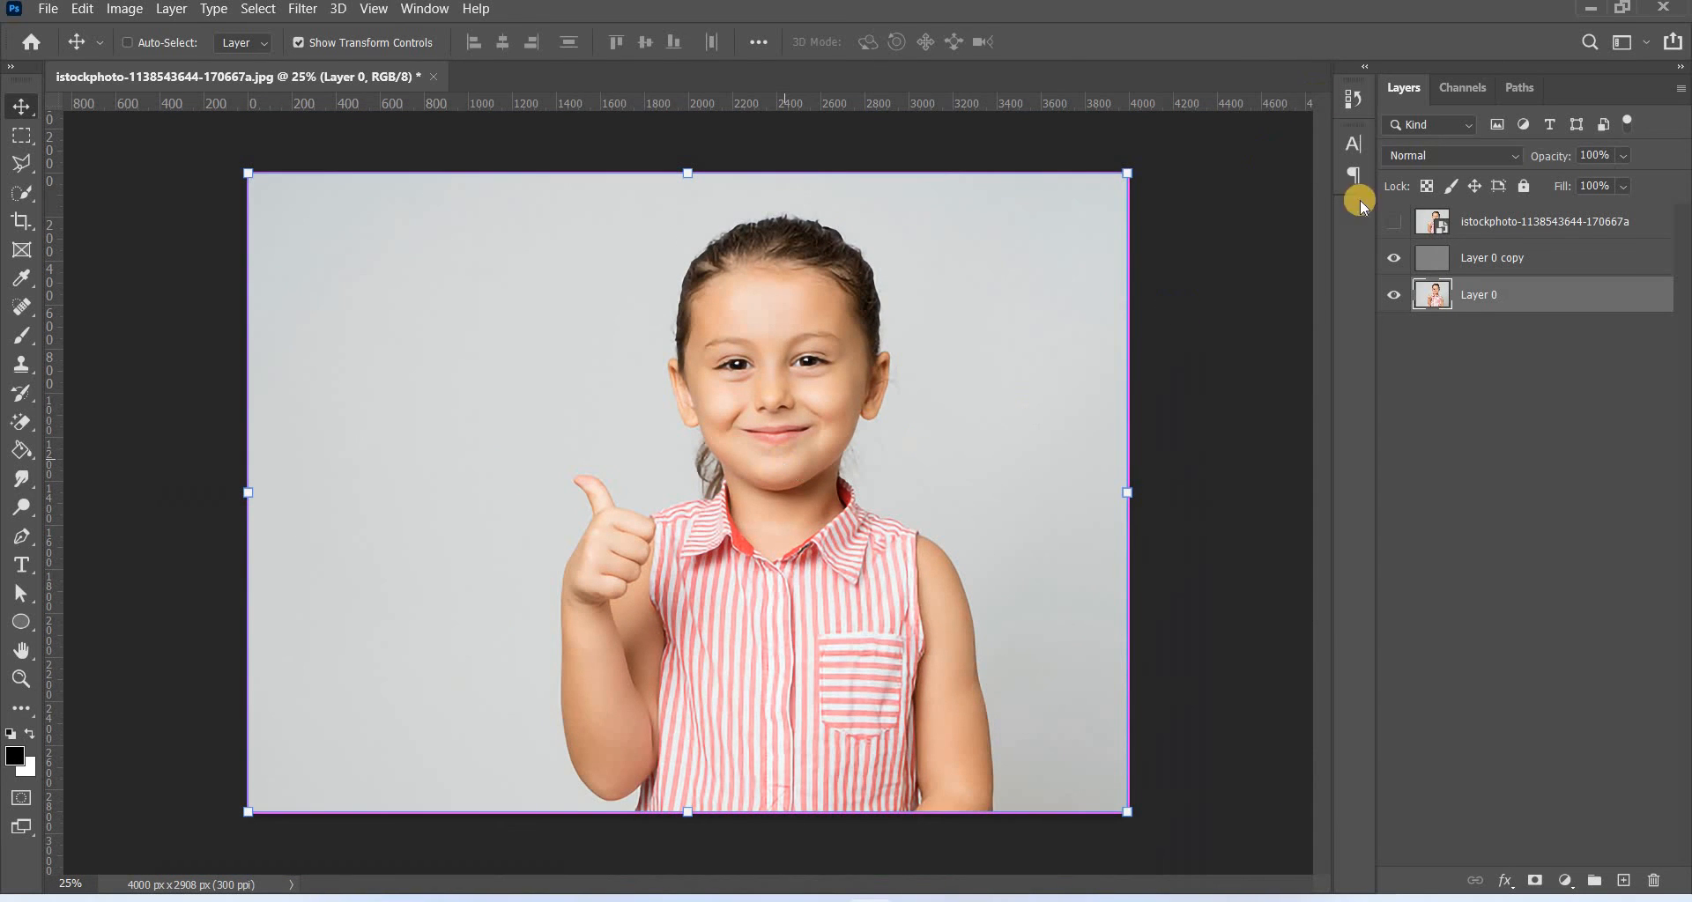
click(1392, 222)
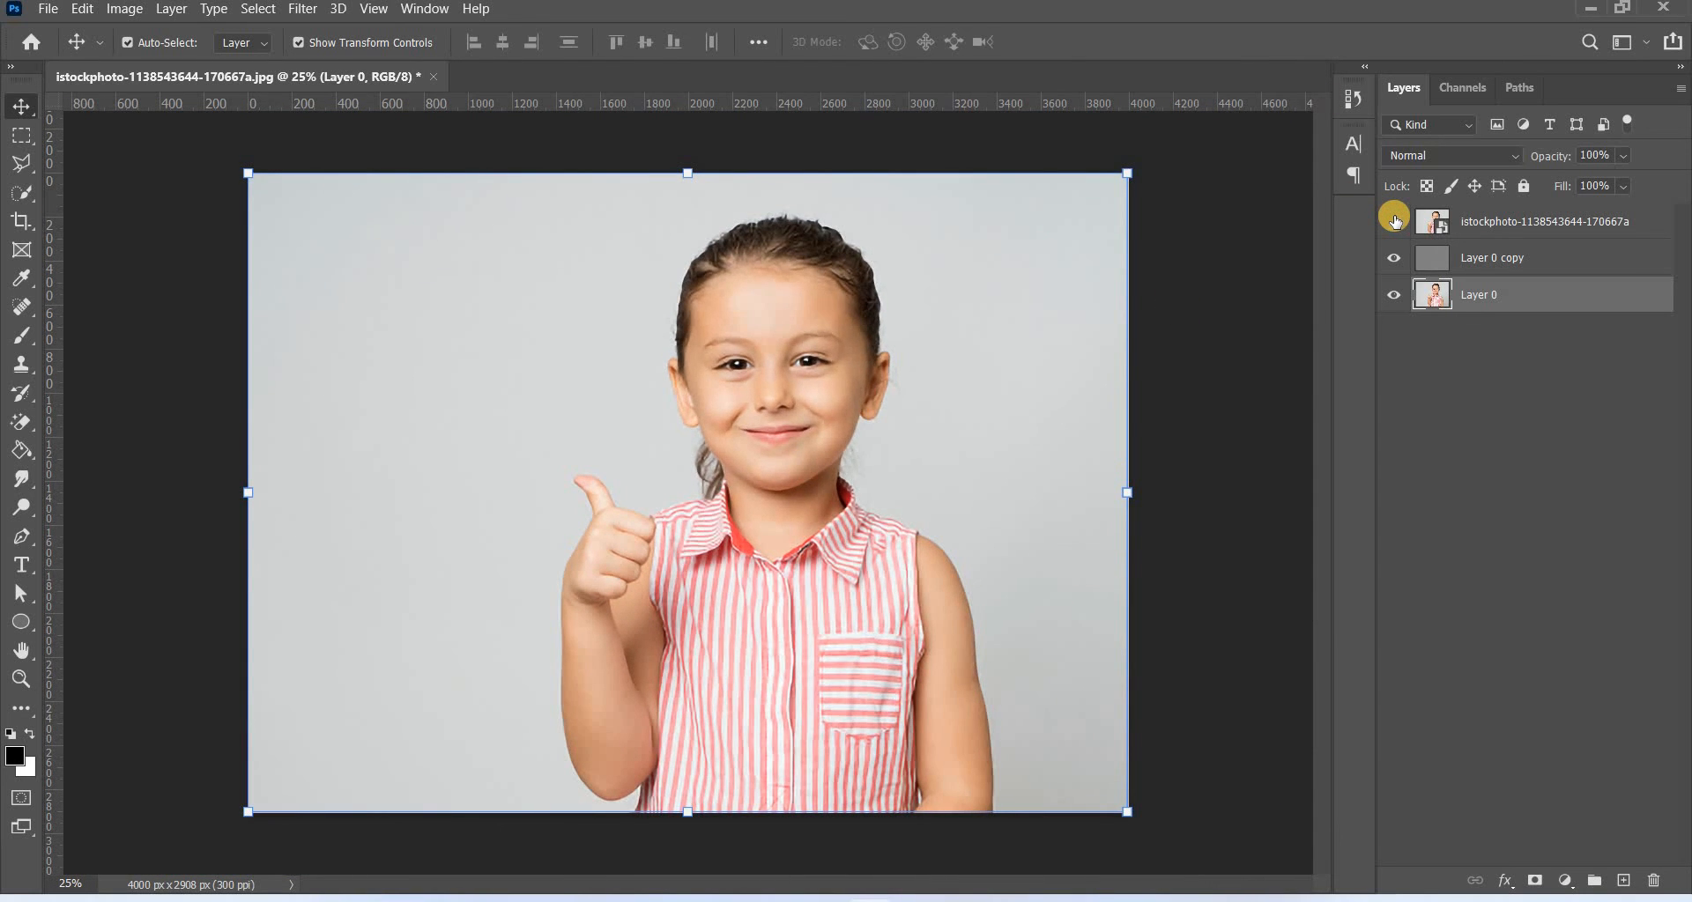